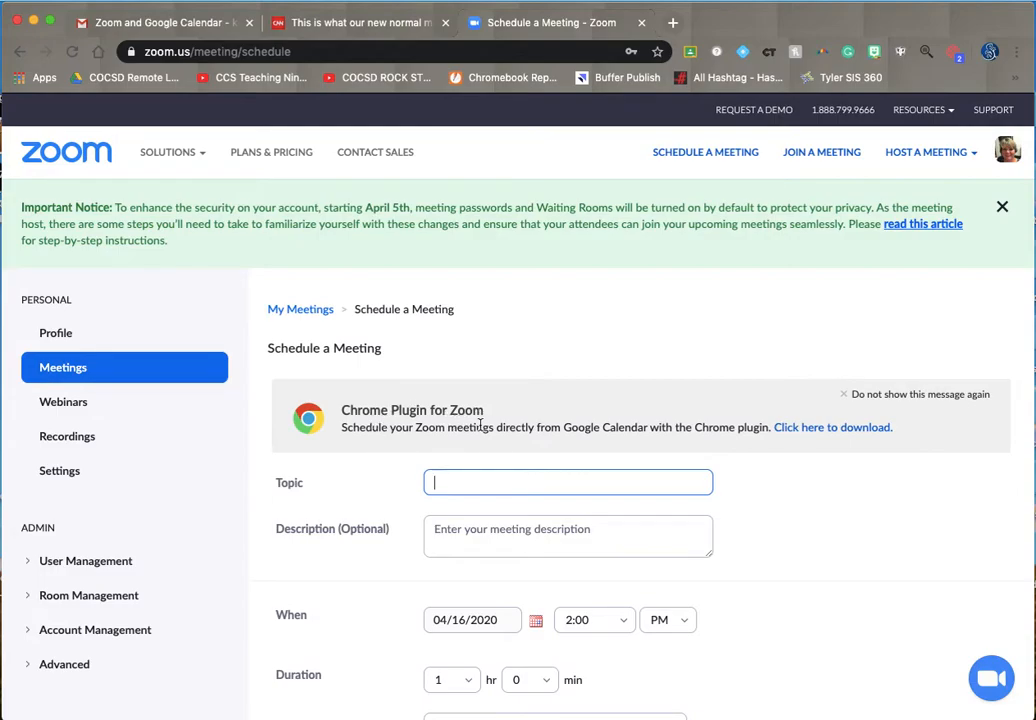
mouse_move(616, 448)
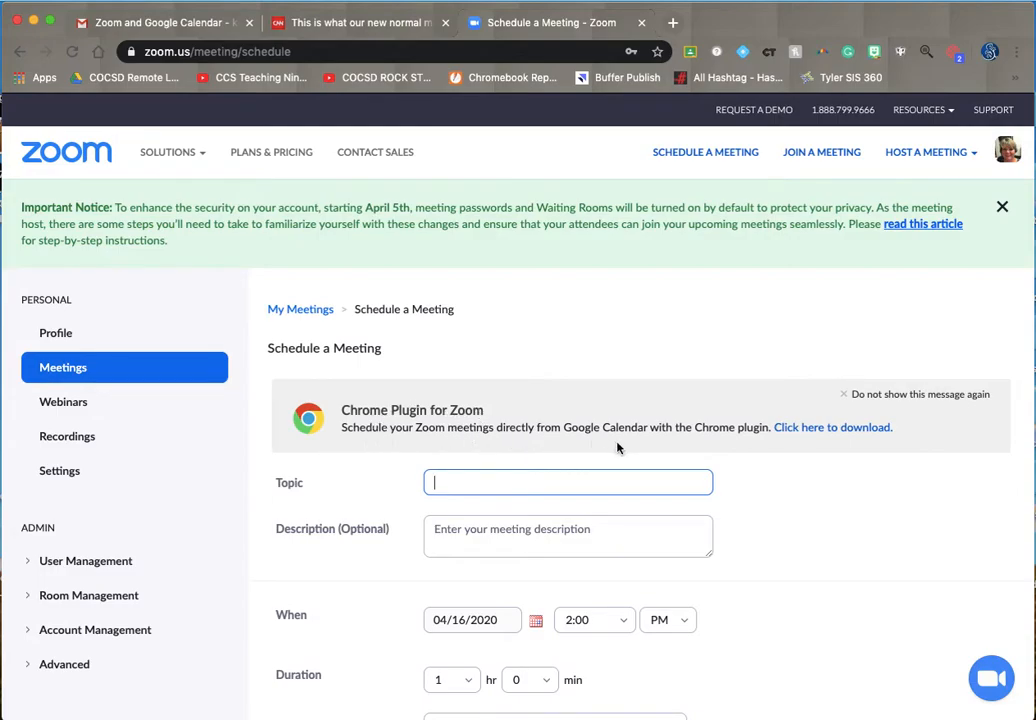
mouse_move(714, 446)
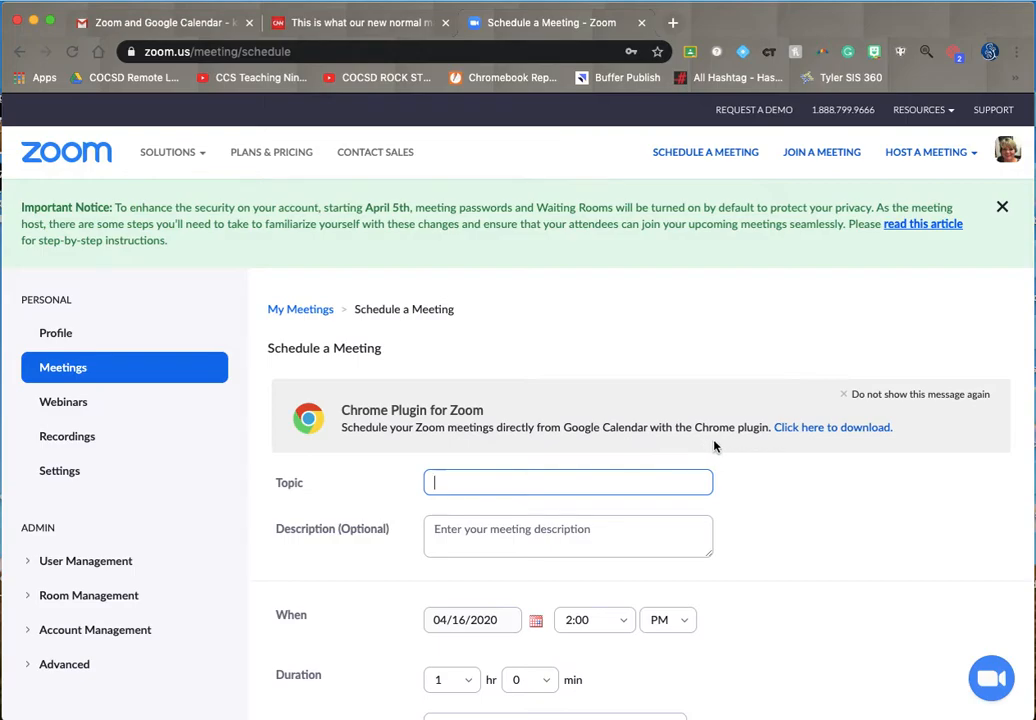
mouse_move(812, 428)
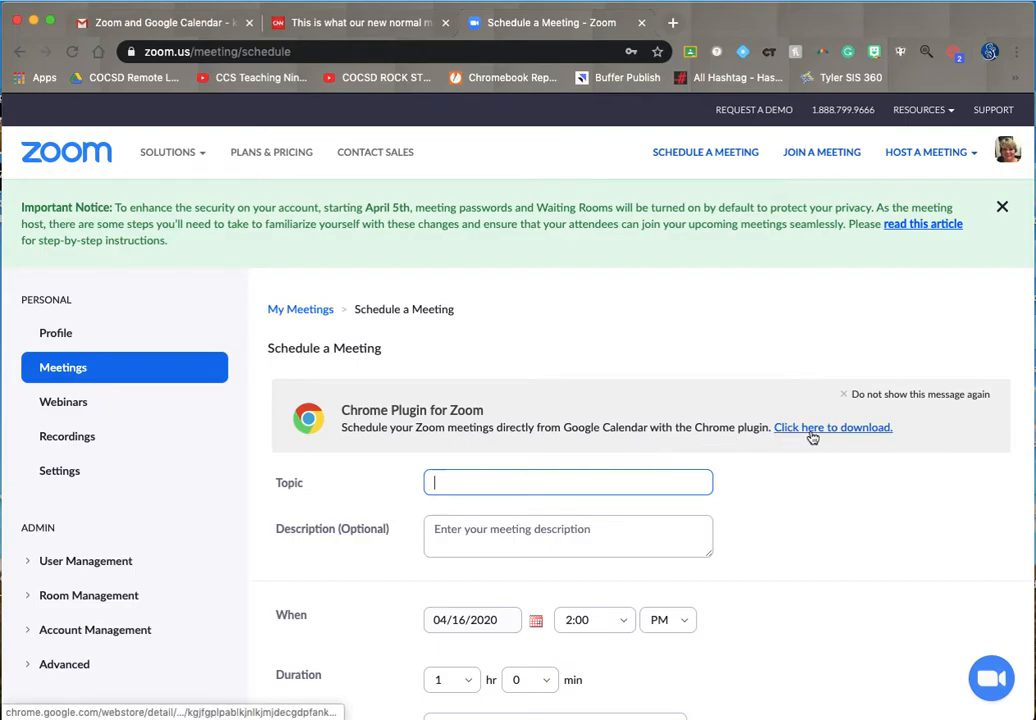
Install the Zoom Scheduler extension from the Chrome Web Store.
click(832, 428)
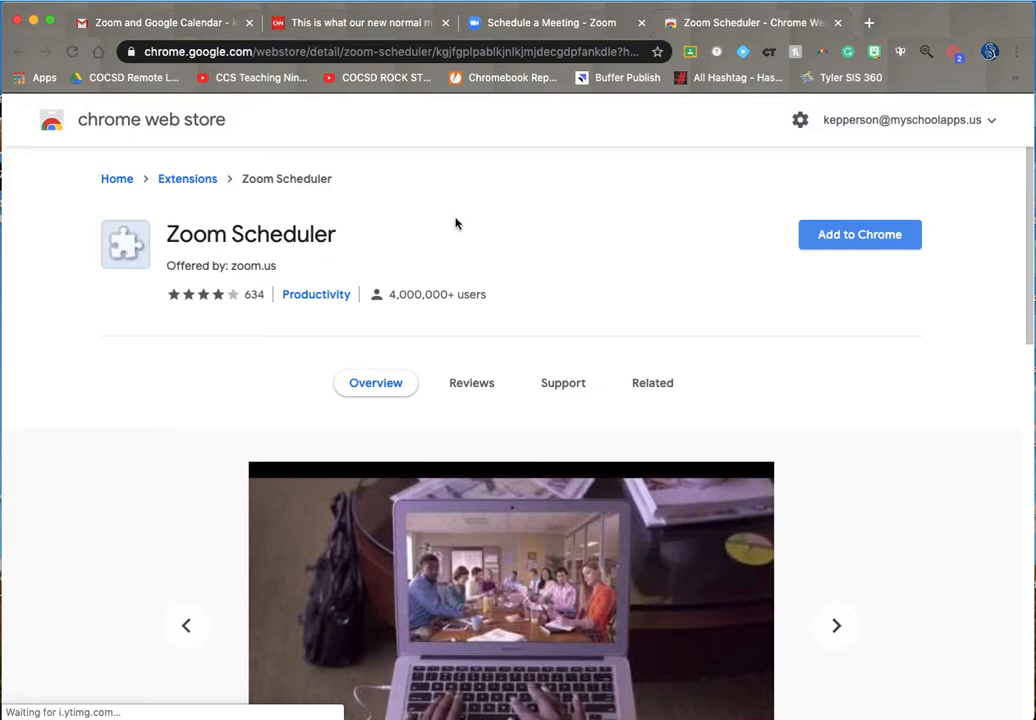
click(860, 234)
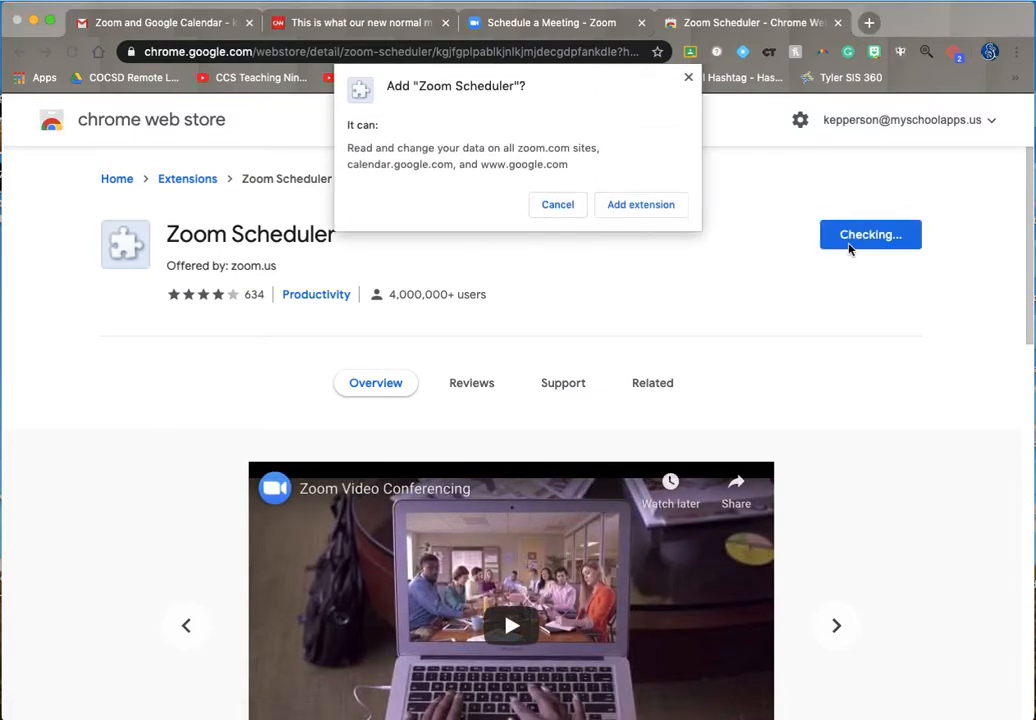
click(640, 204)
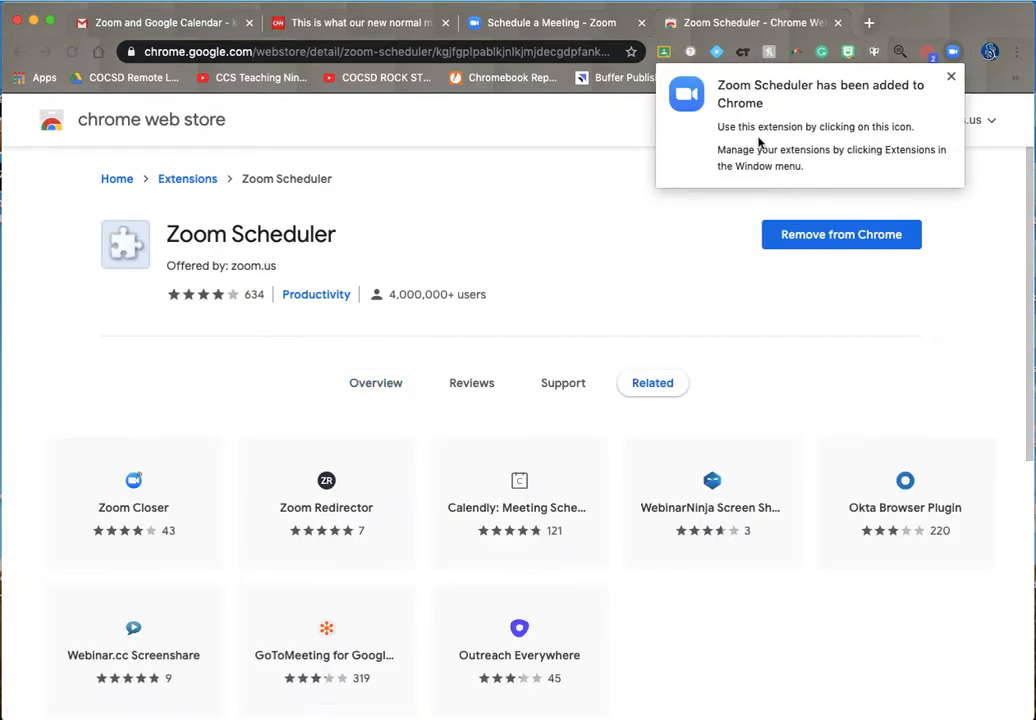
mouse_move(704, 108)
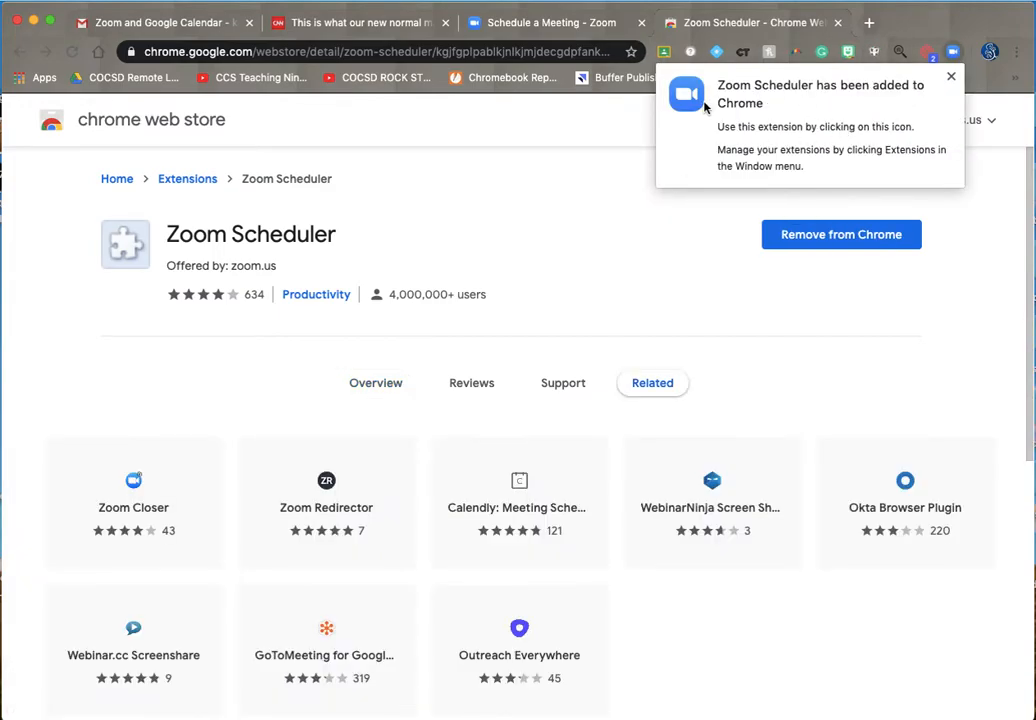
mouse_move(932, 104)
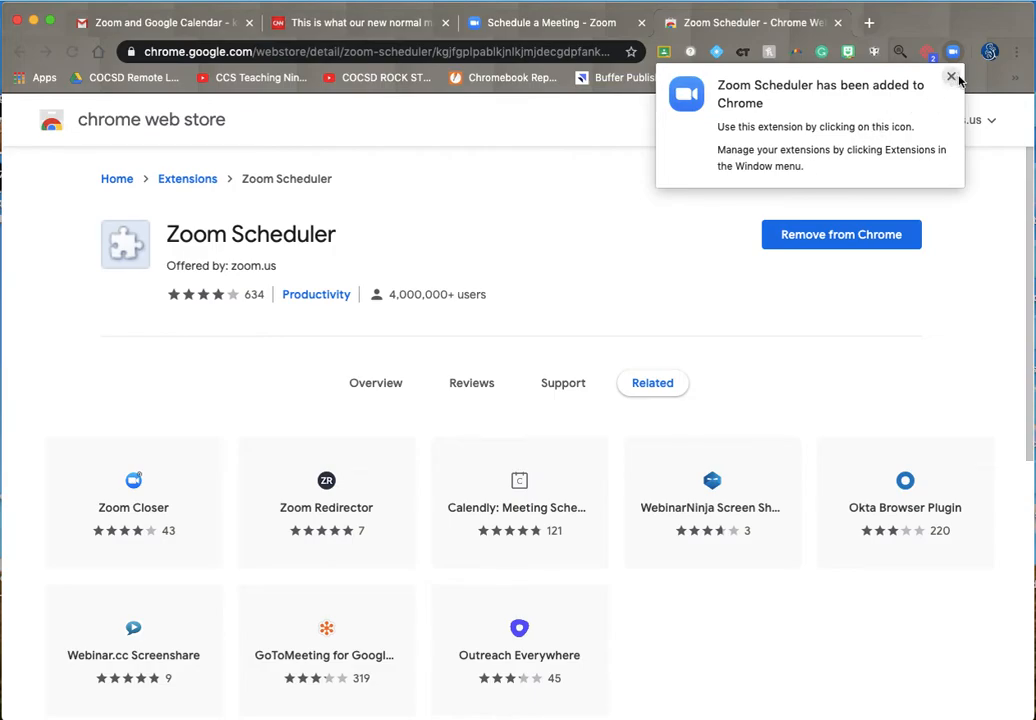
mouse_move(952, 76)
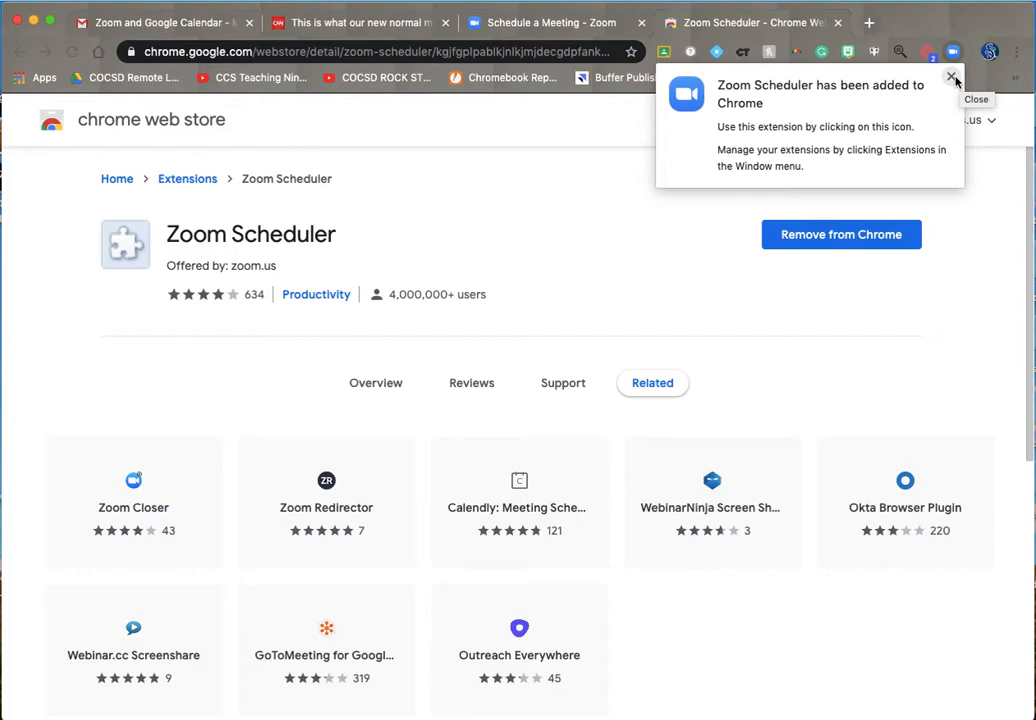
mouse_move(958, 78)
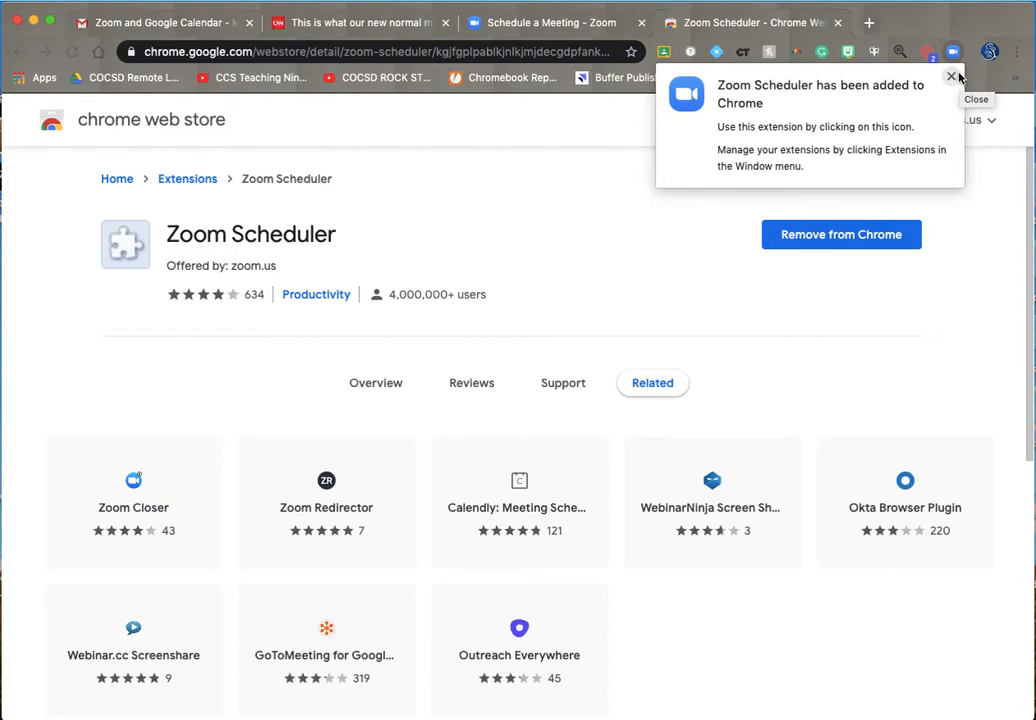
Dismiss the added notice and sign in to Zoom Scheduler with a Google account.
click(952, 76)
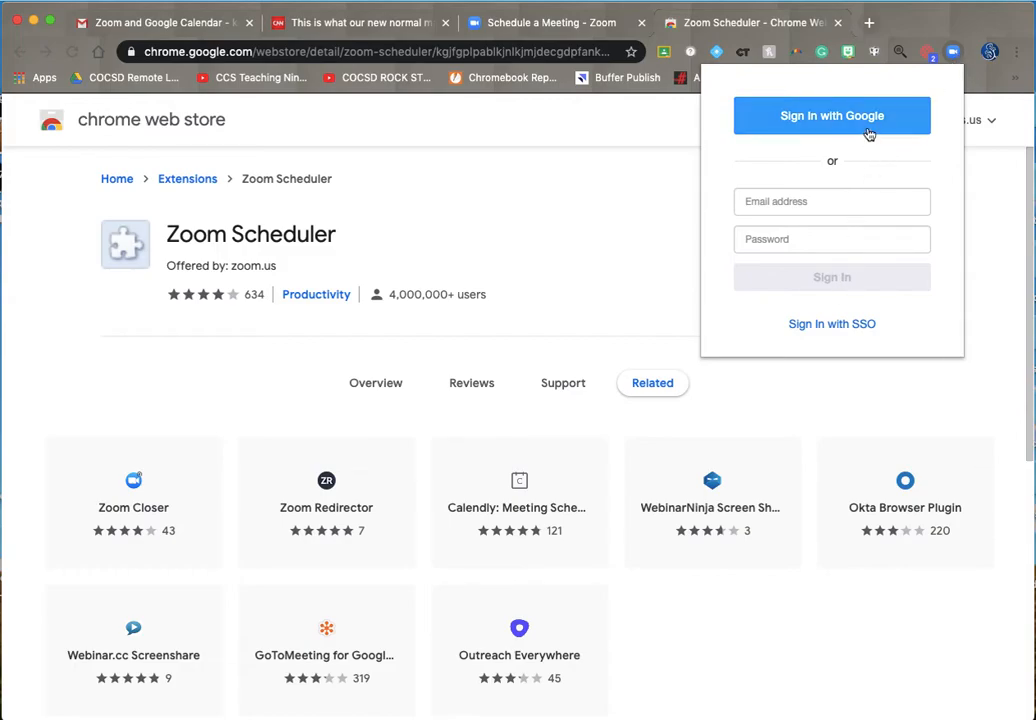
click(832, 114)
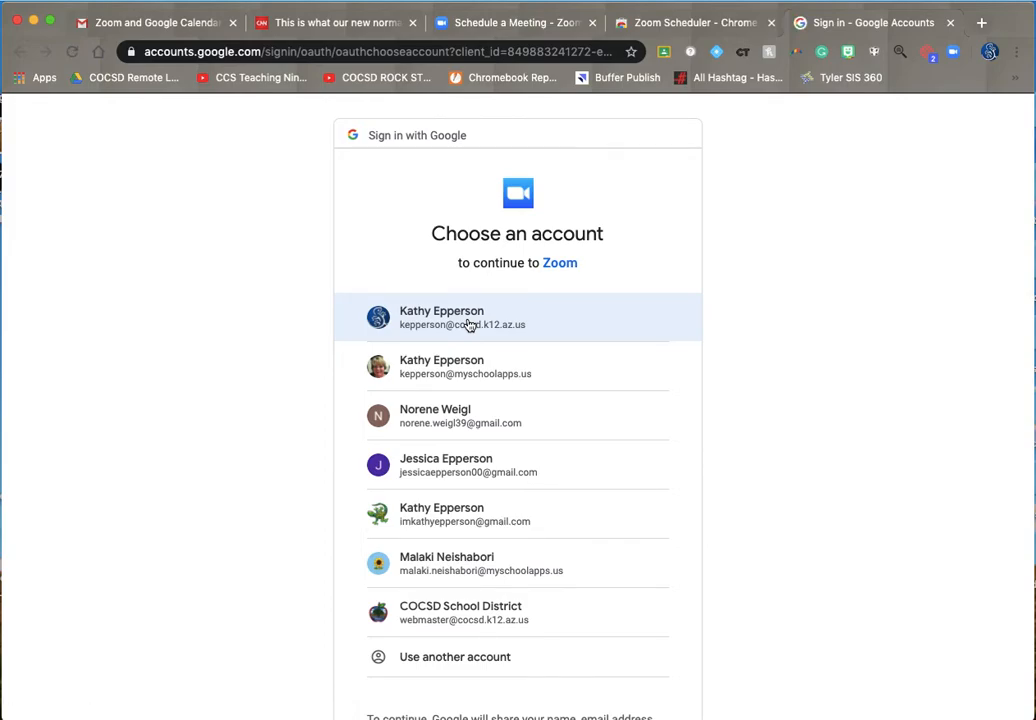
scroll(down, 3)
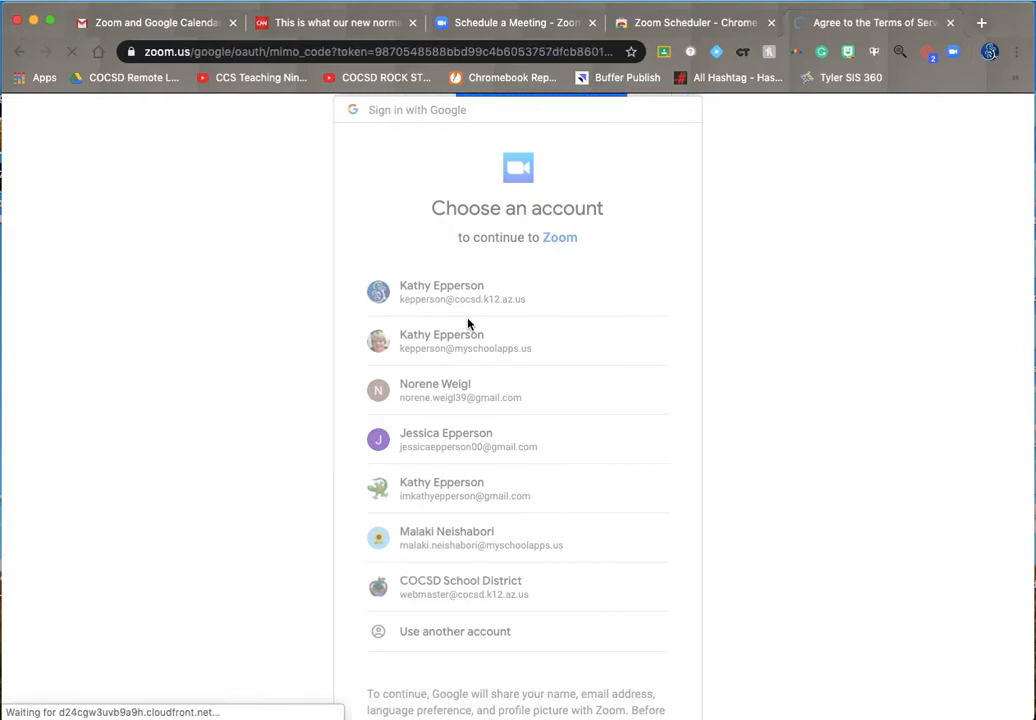
click(460, 292)
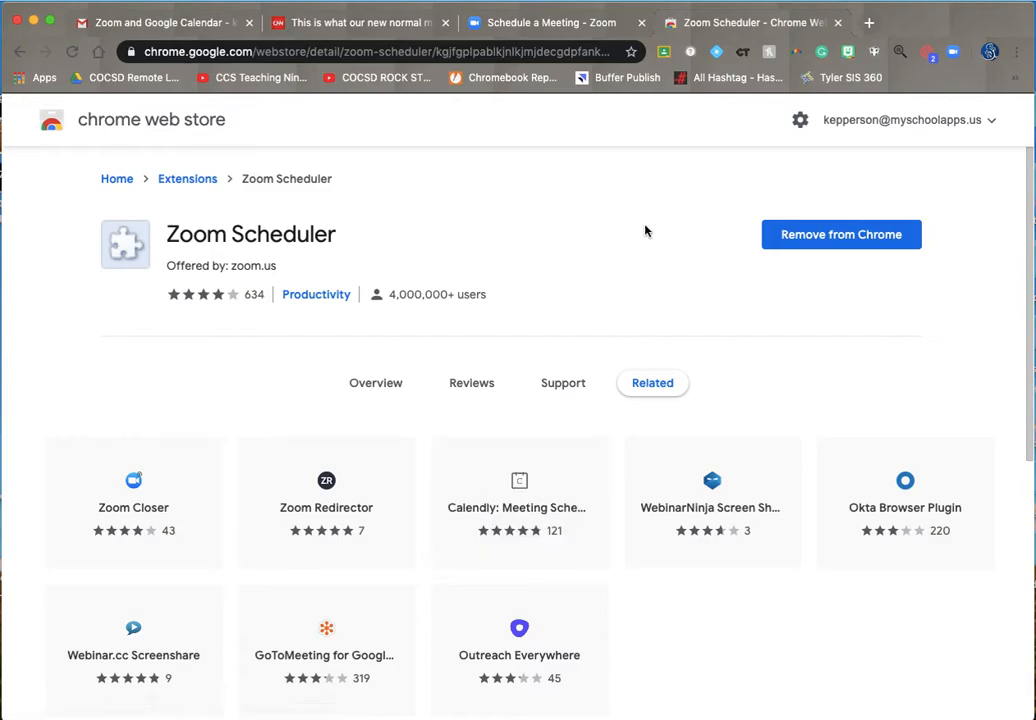
mouse_move(852, 48)
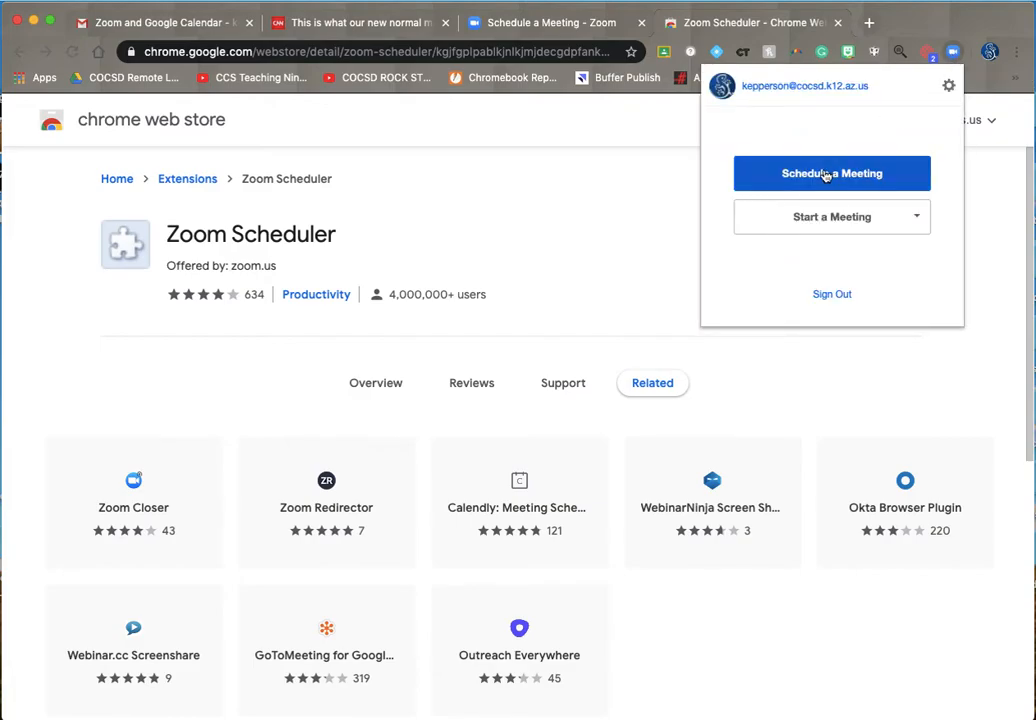
In Zoom Schedule Options, require a meeting password entered manually.
click(832, 172)
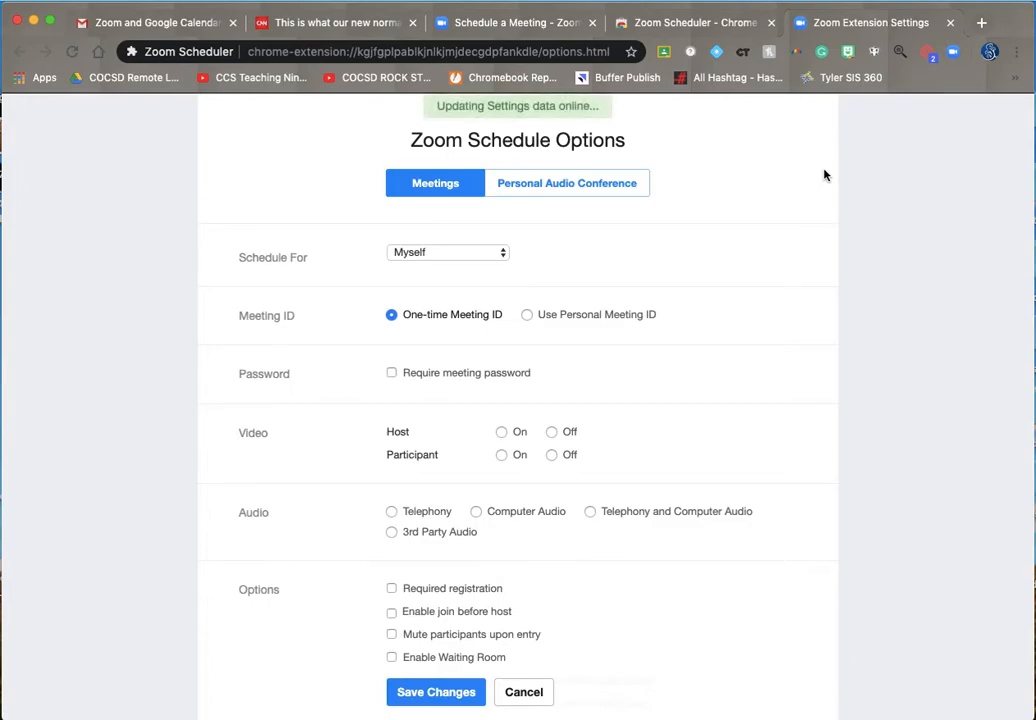
click(436, 692)
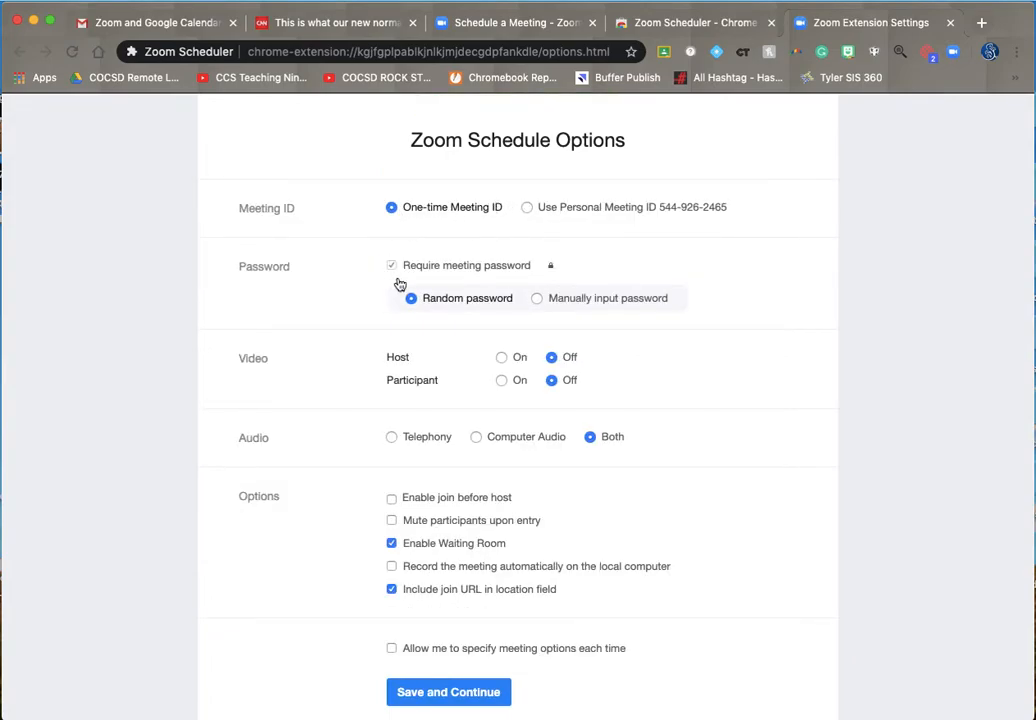
click(392, 264)
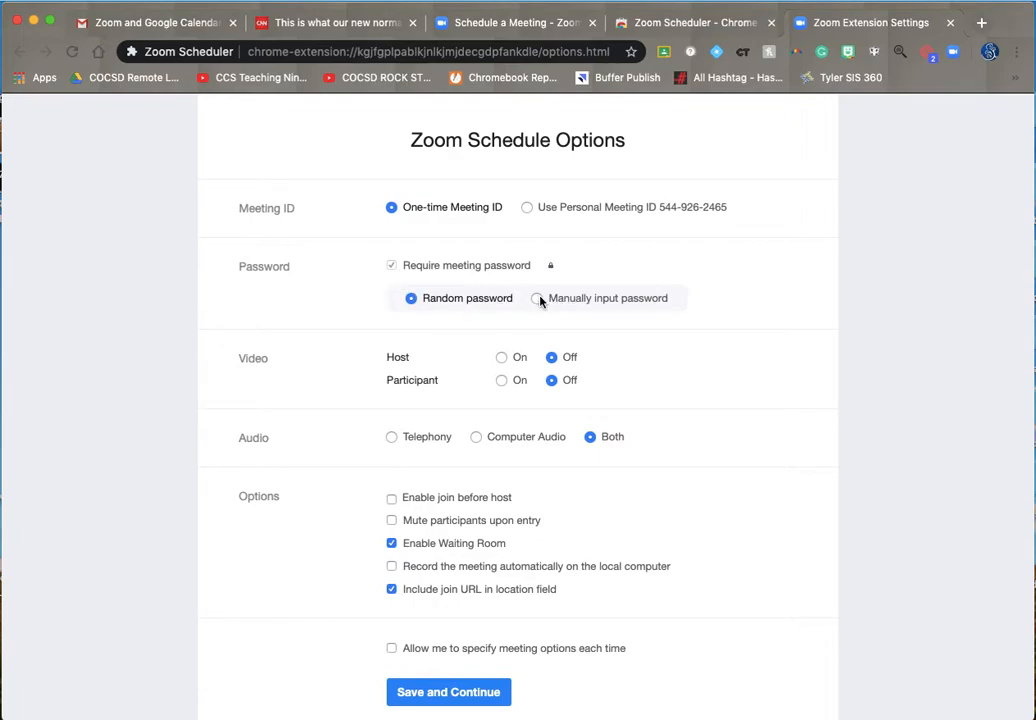
click(536, 298)
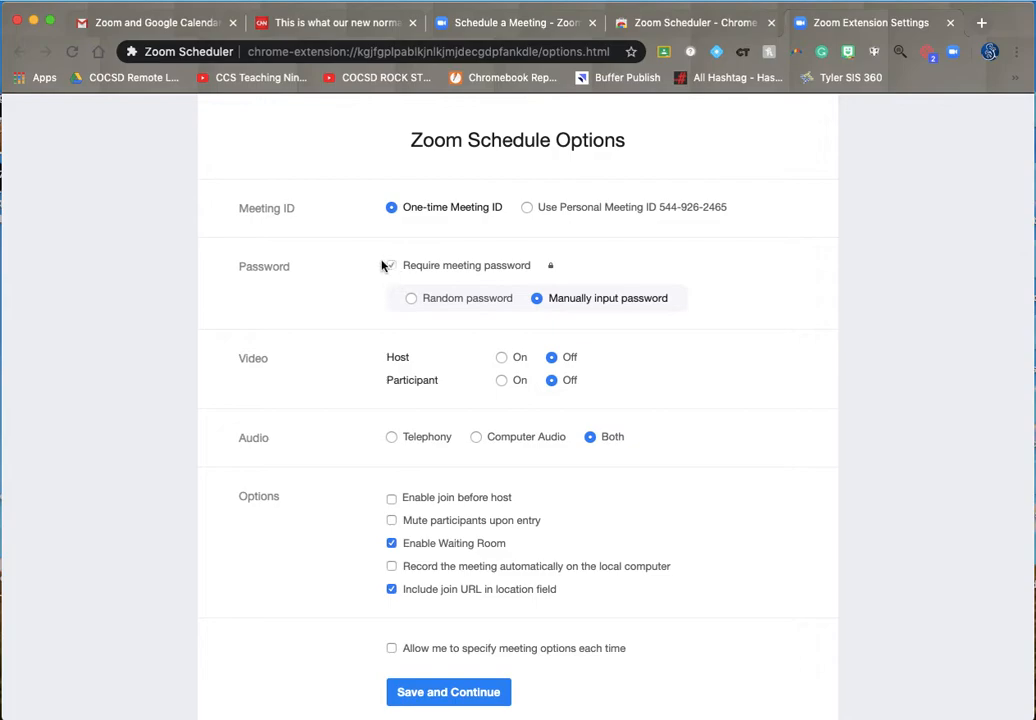
click(392, 264)
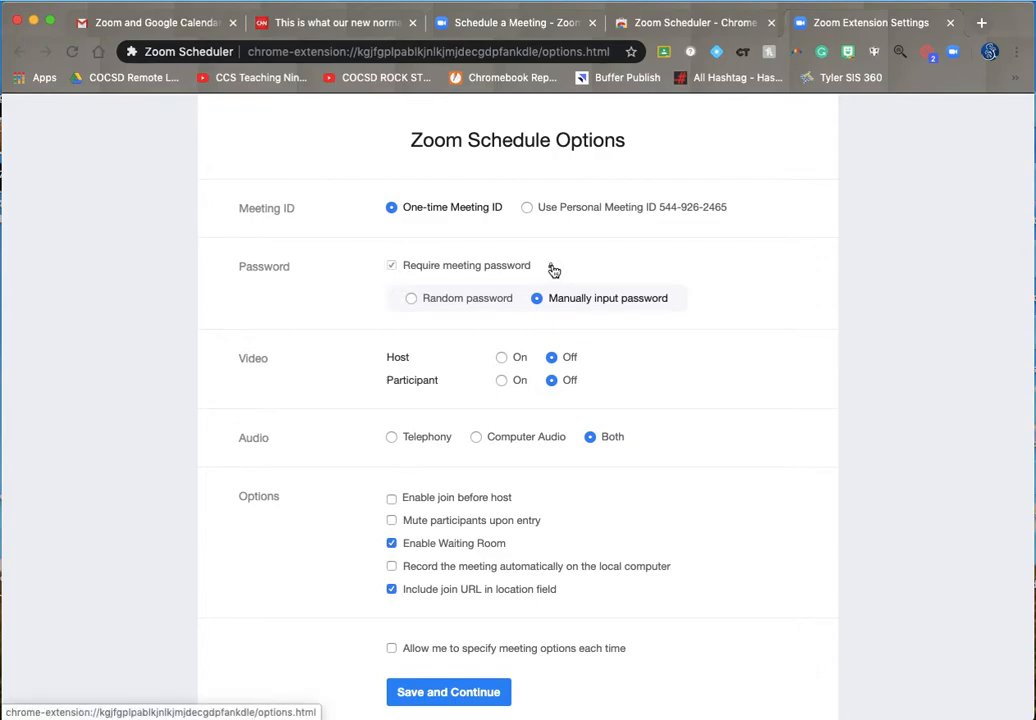
mouse_move(420, 334)
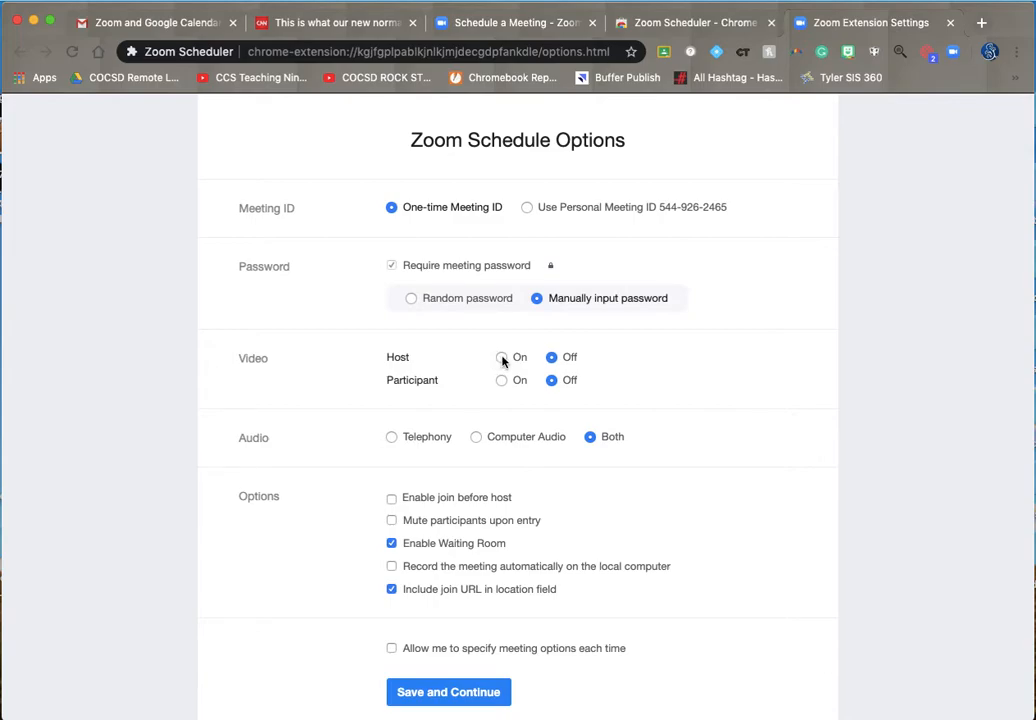
Turn host video on, allow join before host with waiting room, and save the options.
click(502, 356)
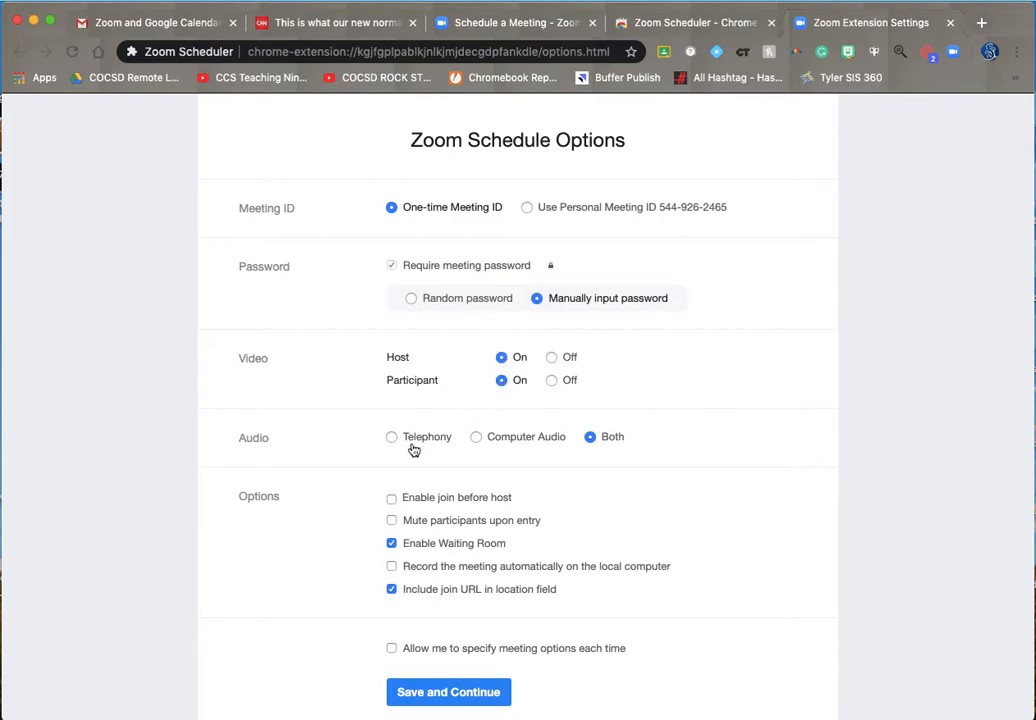
click(392, 474)
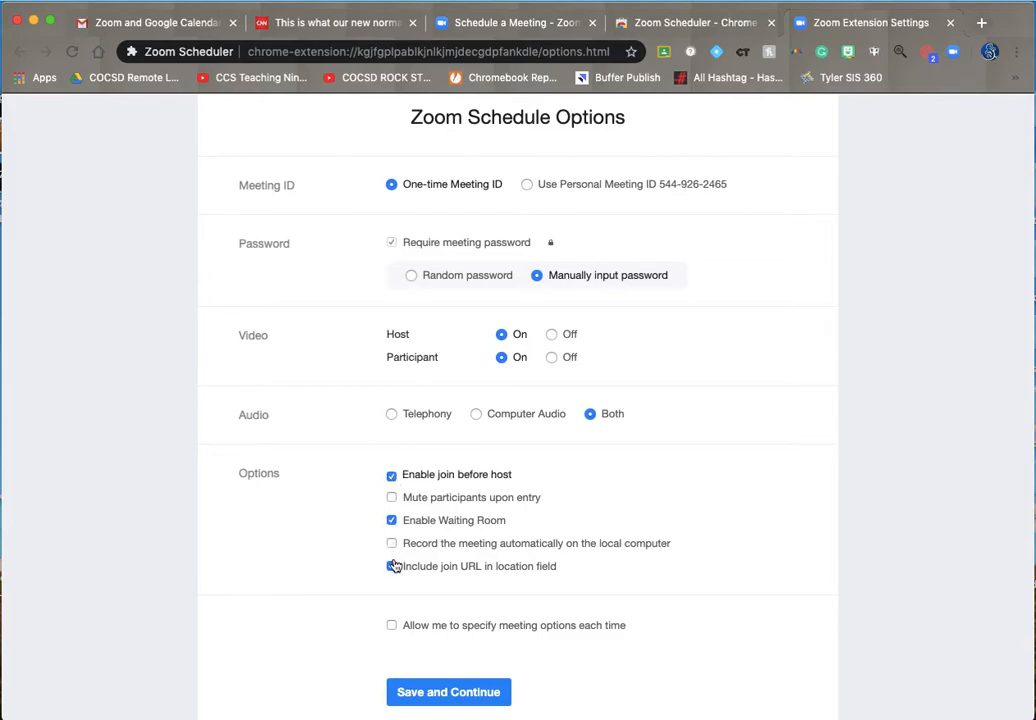
click(392, 566)
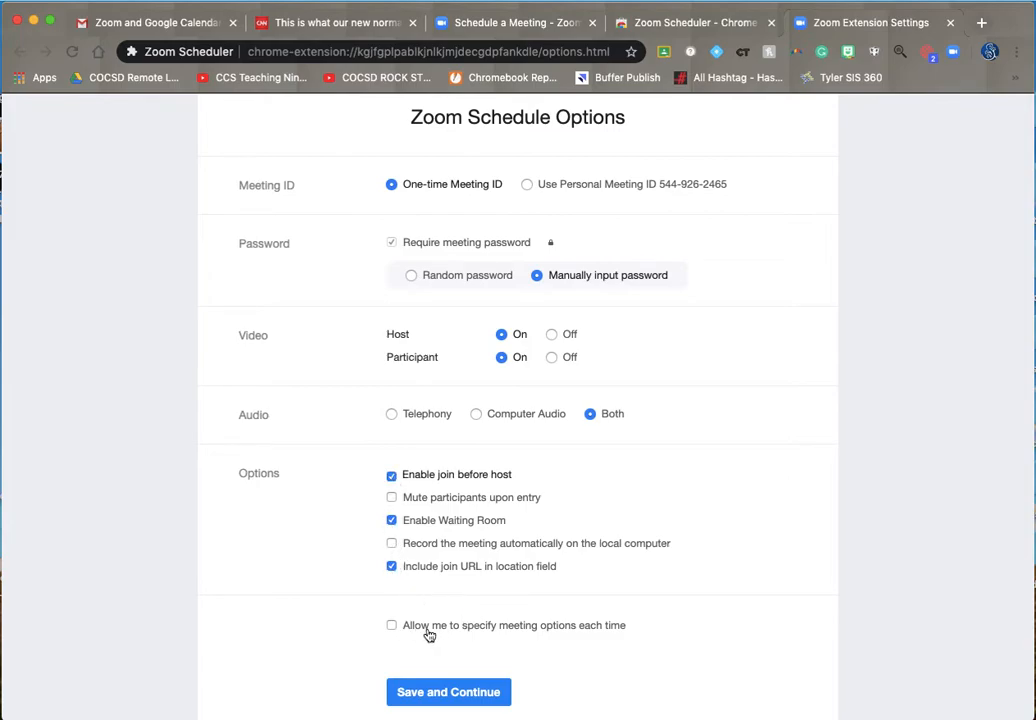
mouse_move(404, 644)
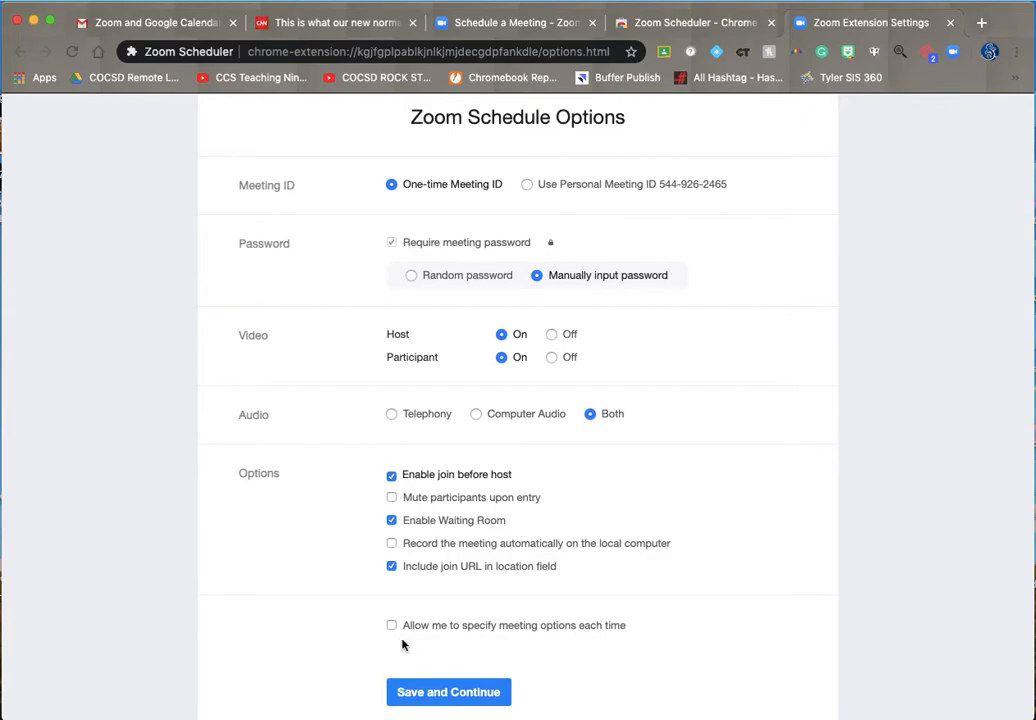
click(392, 624)
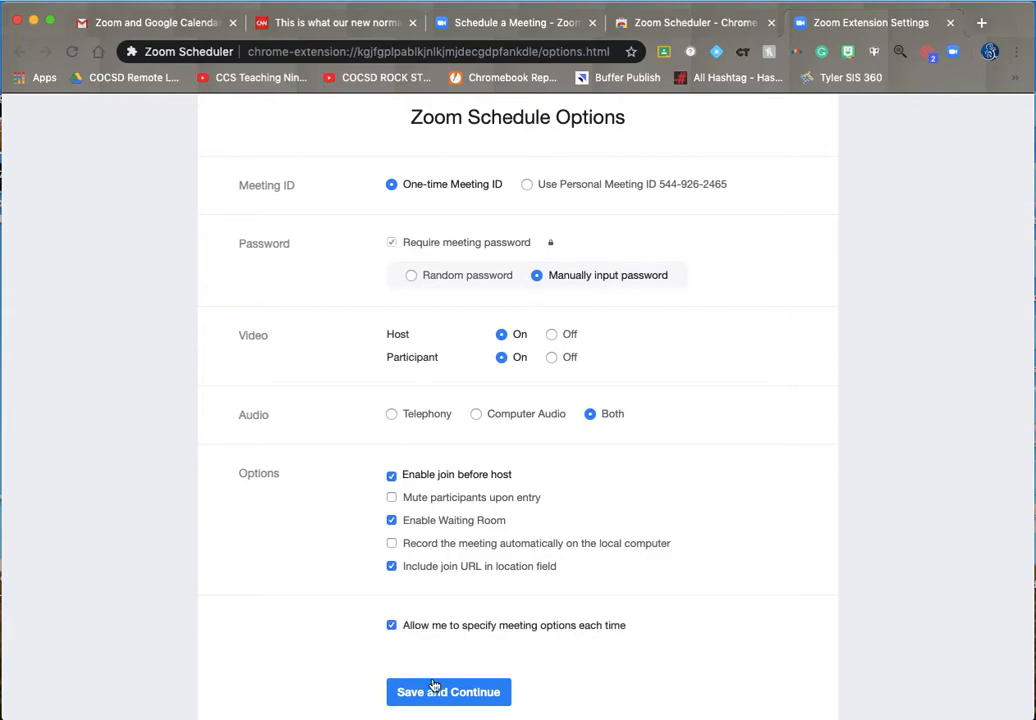
click(392, 242)
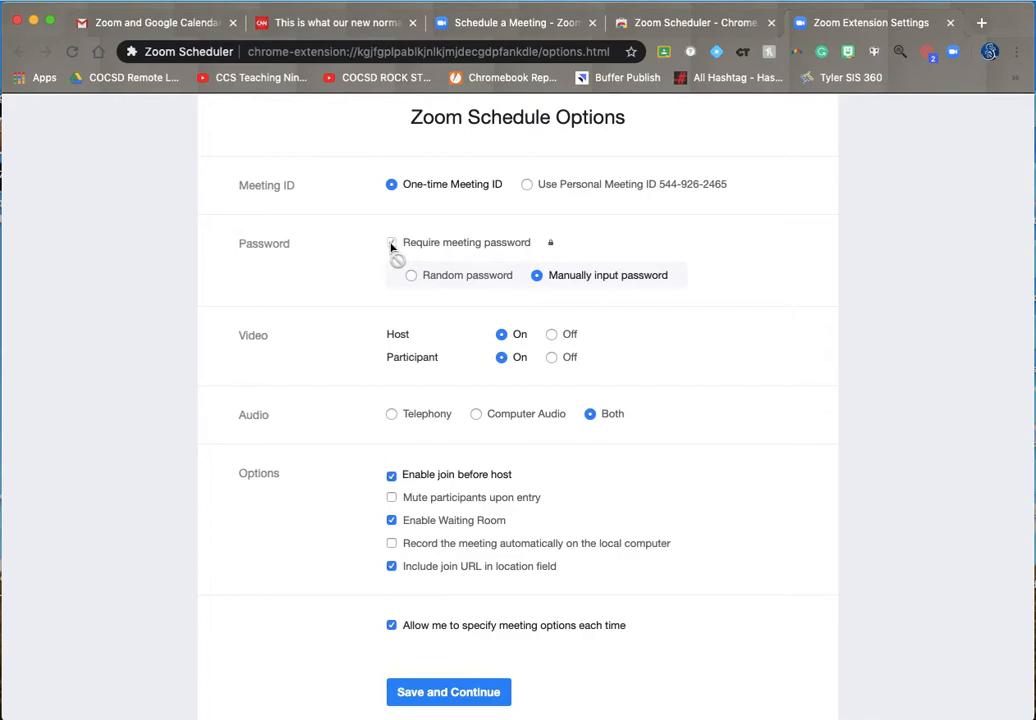
click(392, 242)
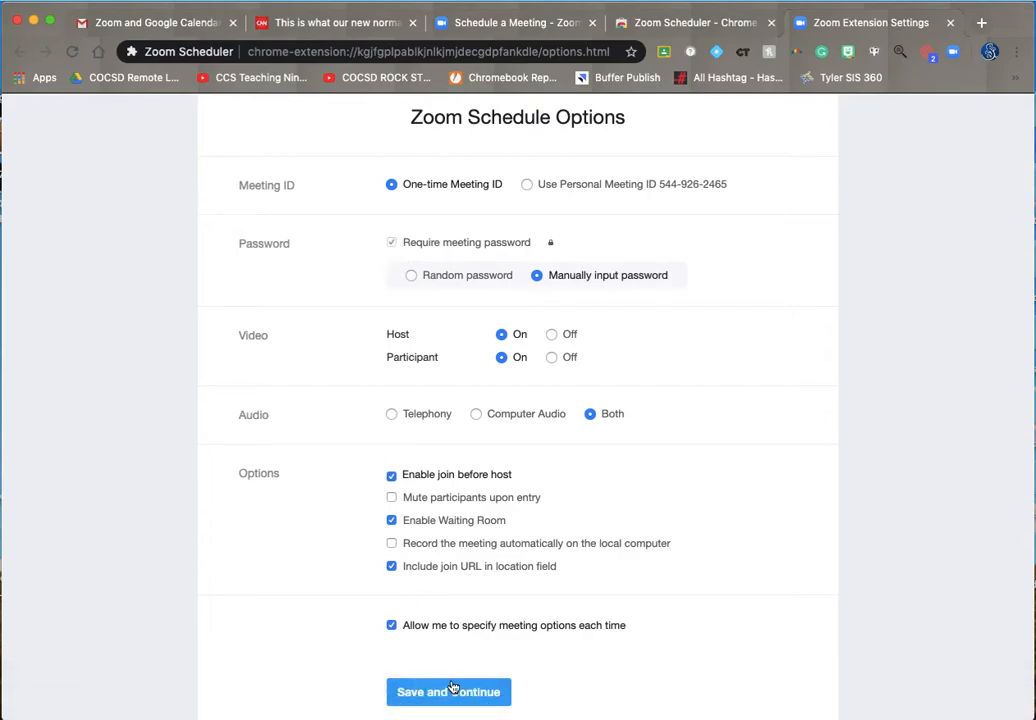
click(448, 692)
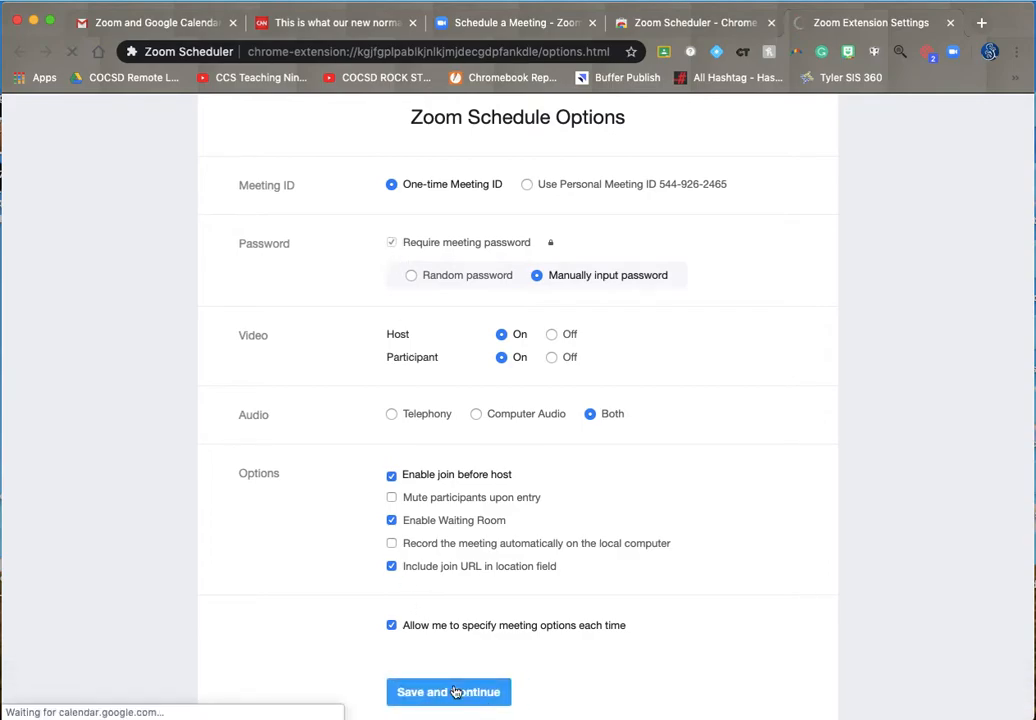
click(448, 692)
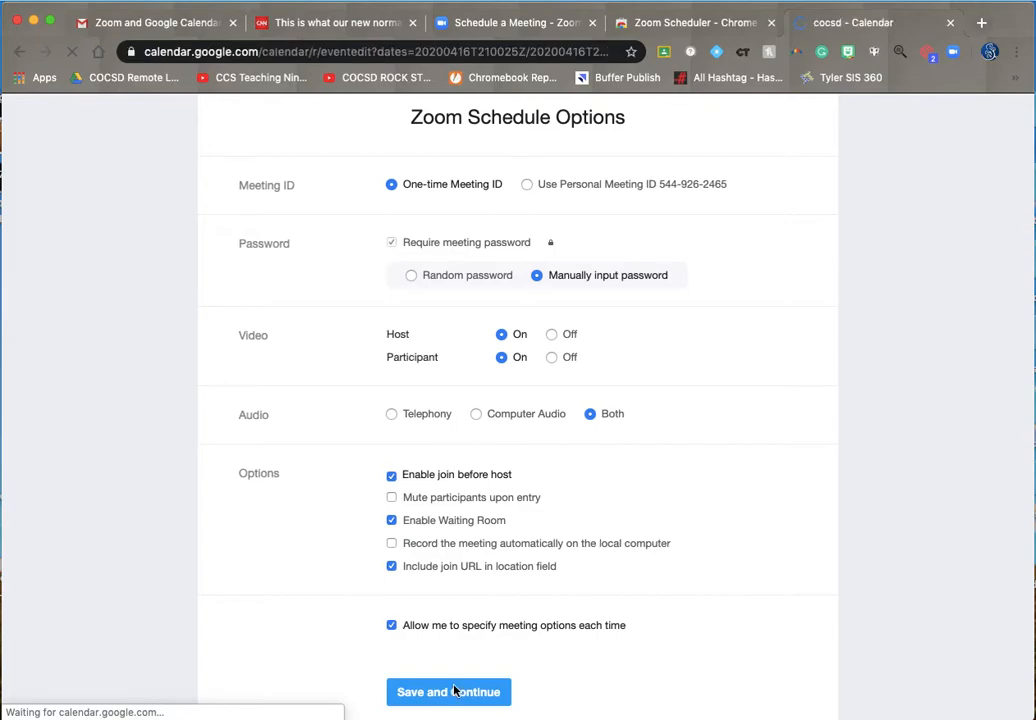
click(448, 692)
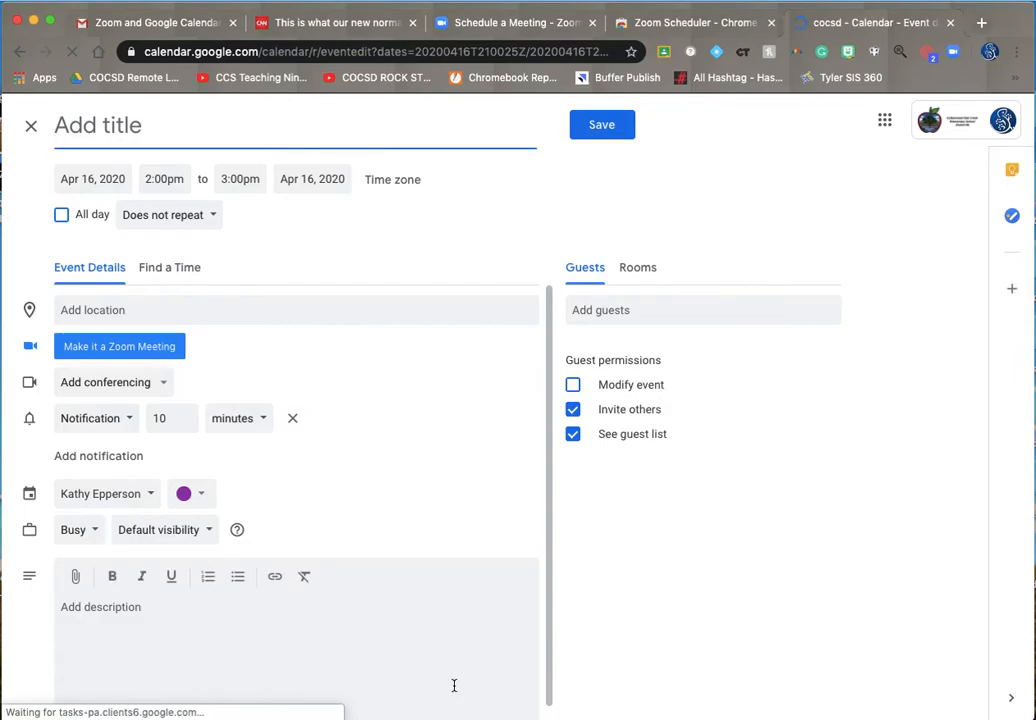
click(120, 346)
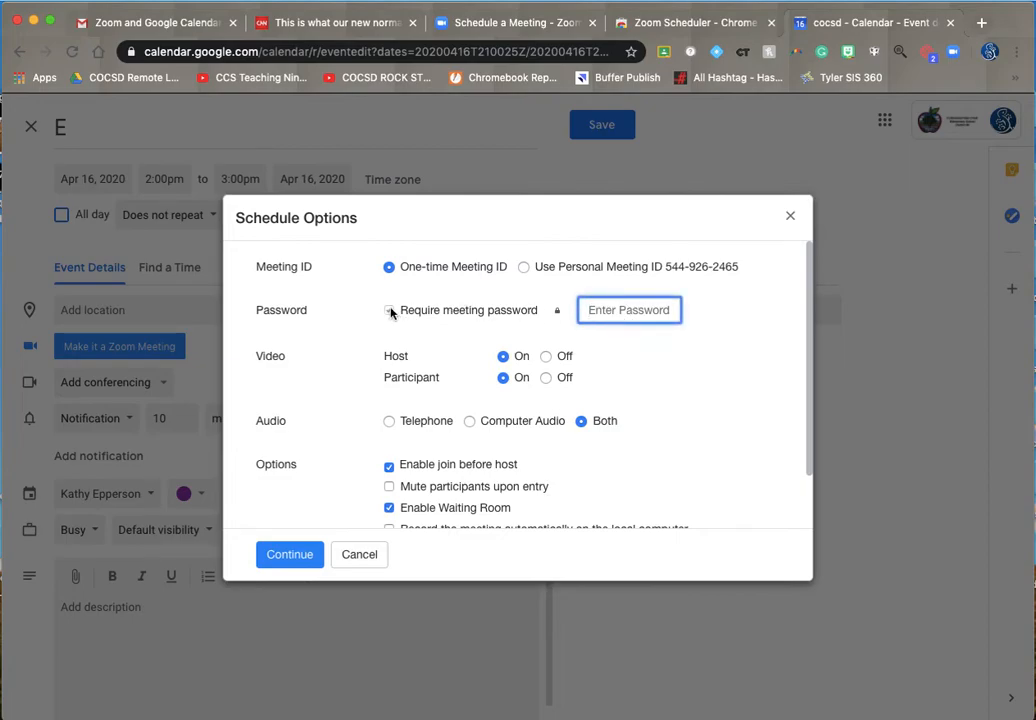
click(388, 310)
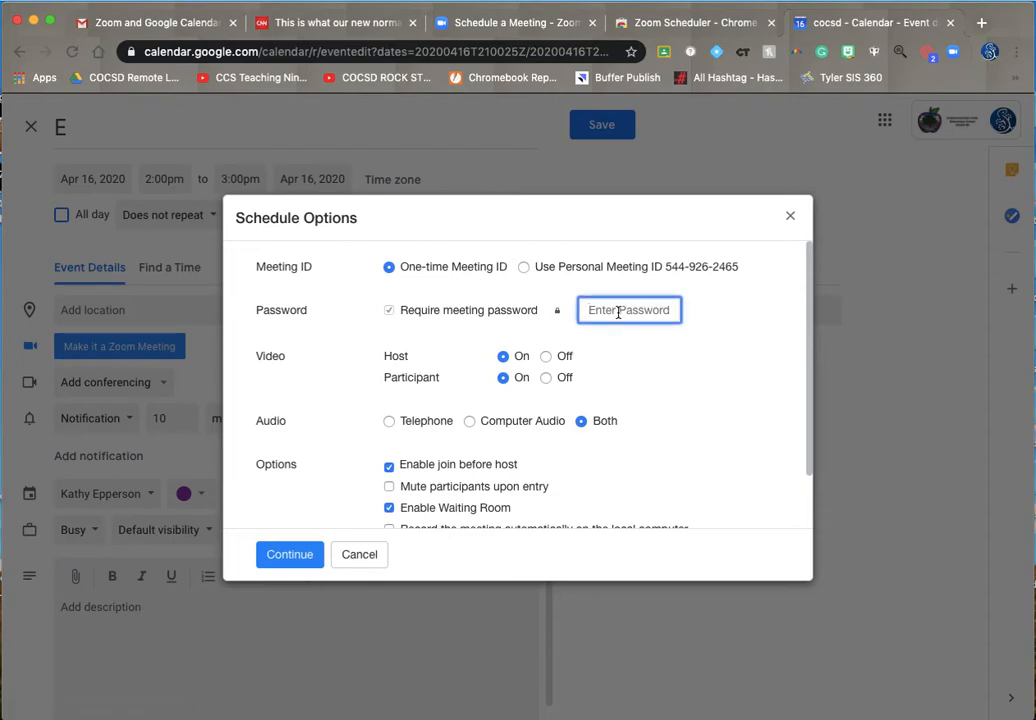
text(Emma)
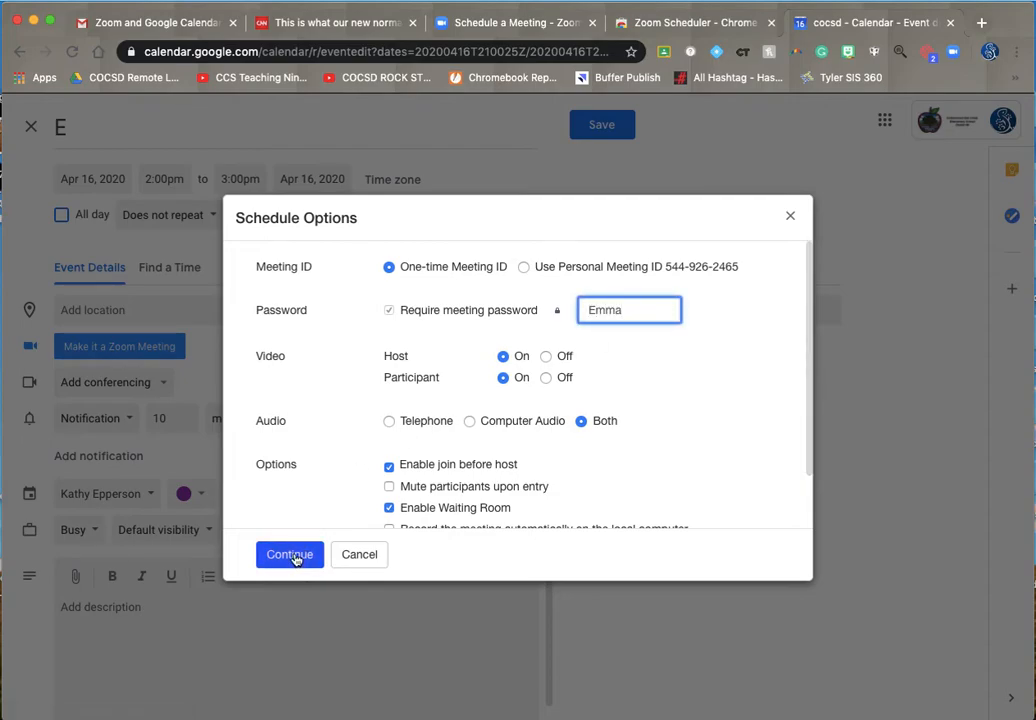
click(290, 554)
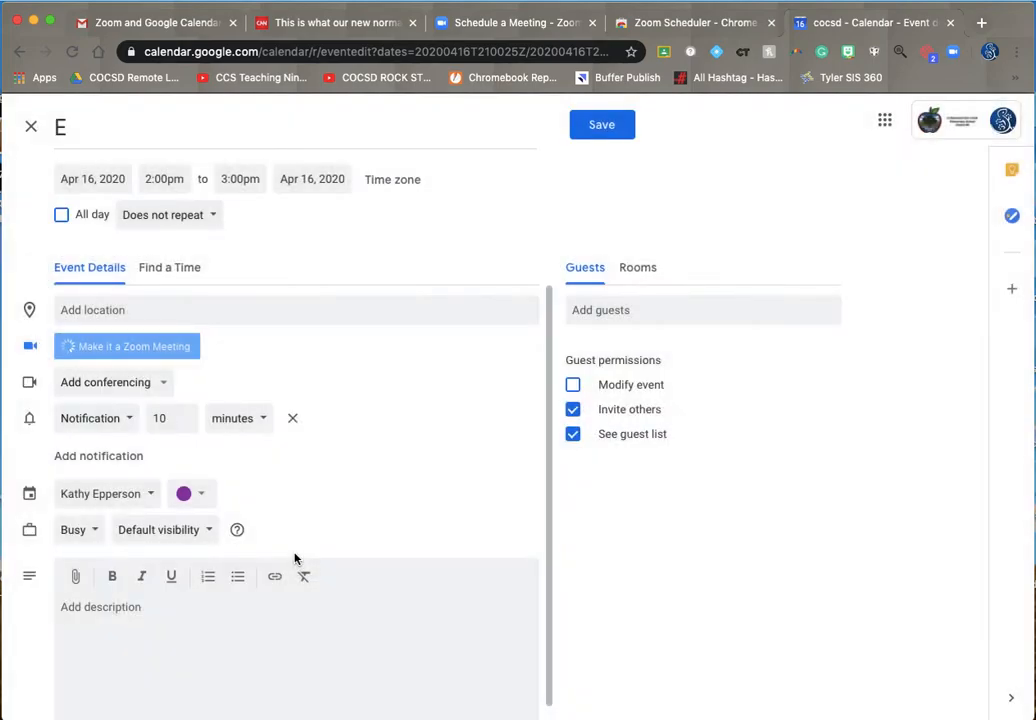
Title the event 'Emma's Fun Learning' and save it.
click(124, 346)
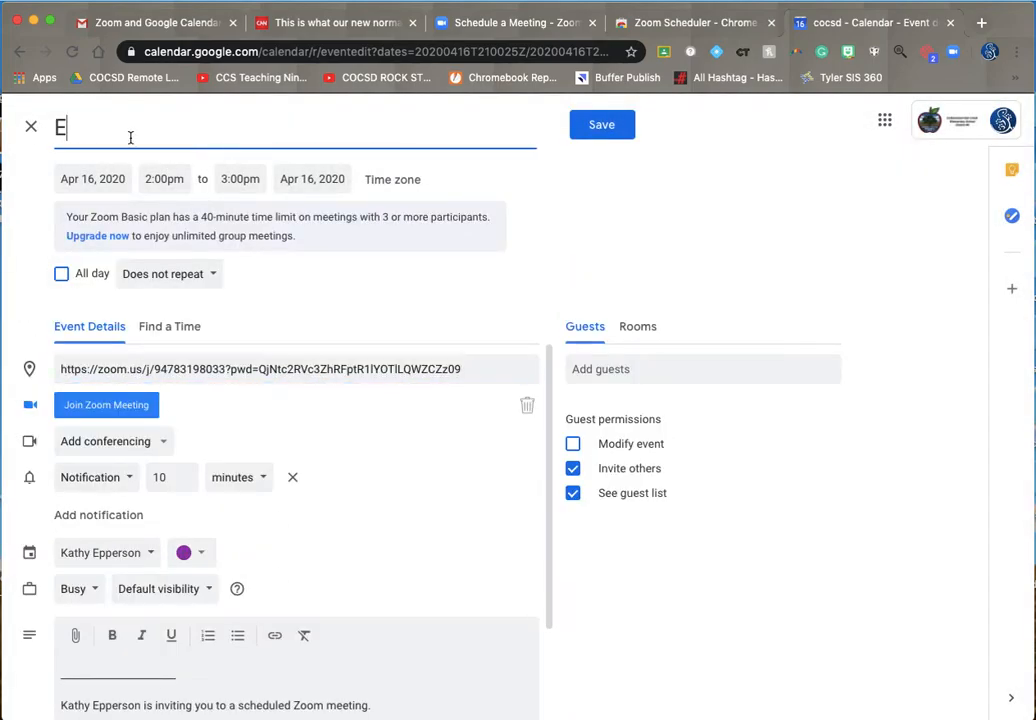
text(mma's Fun)
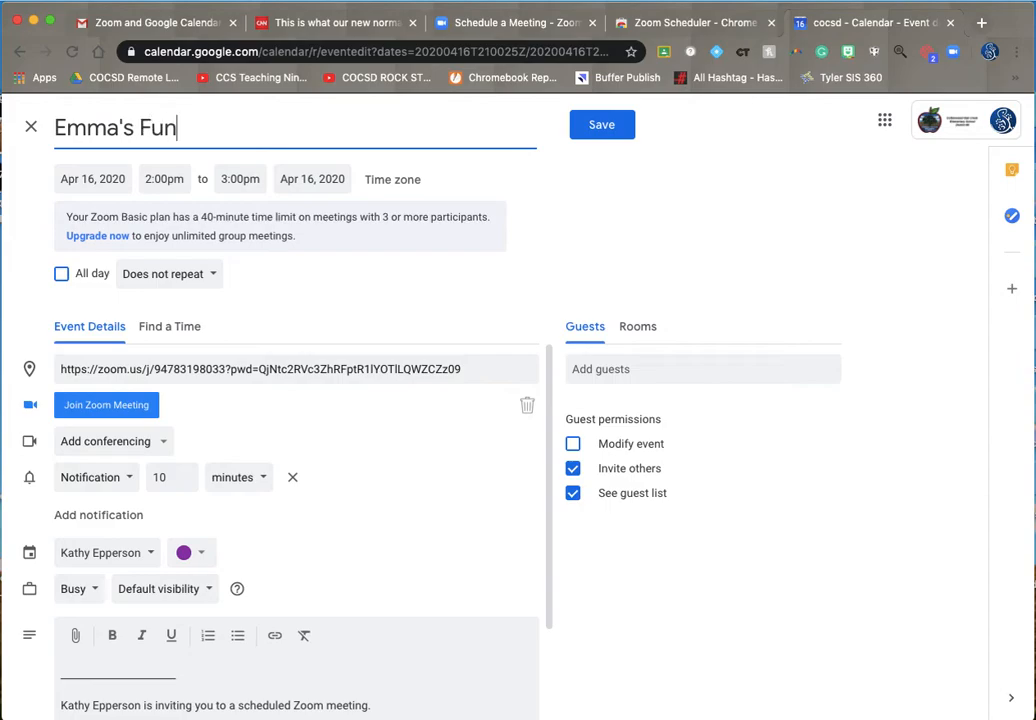
text(Learning)
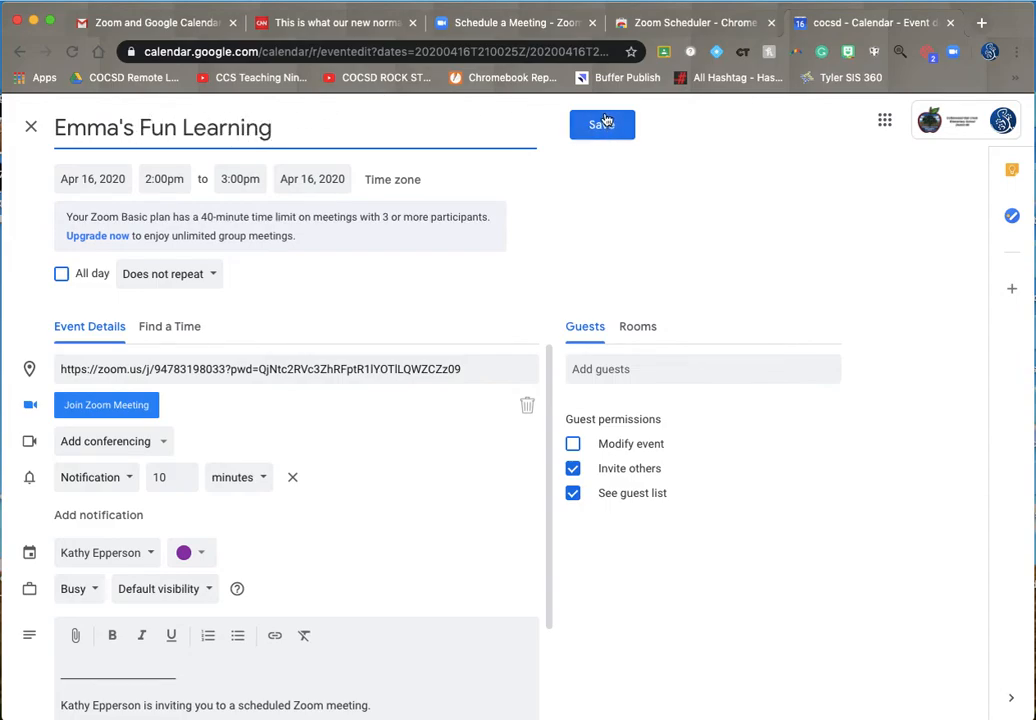
click(600, 124)
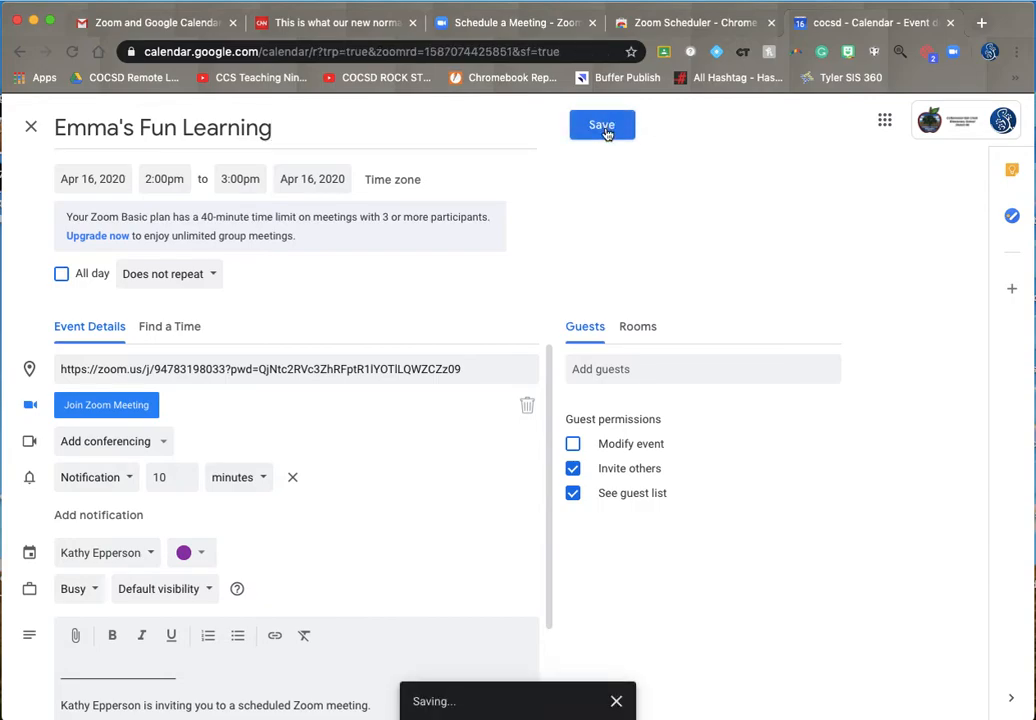
click(600, 124)
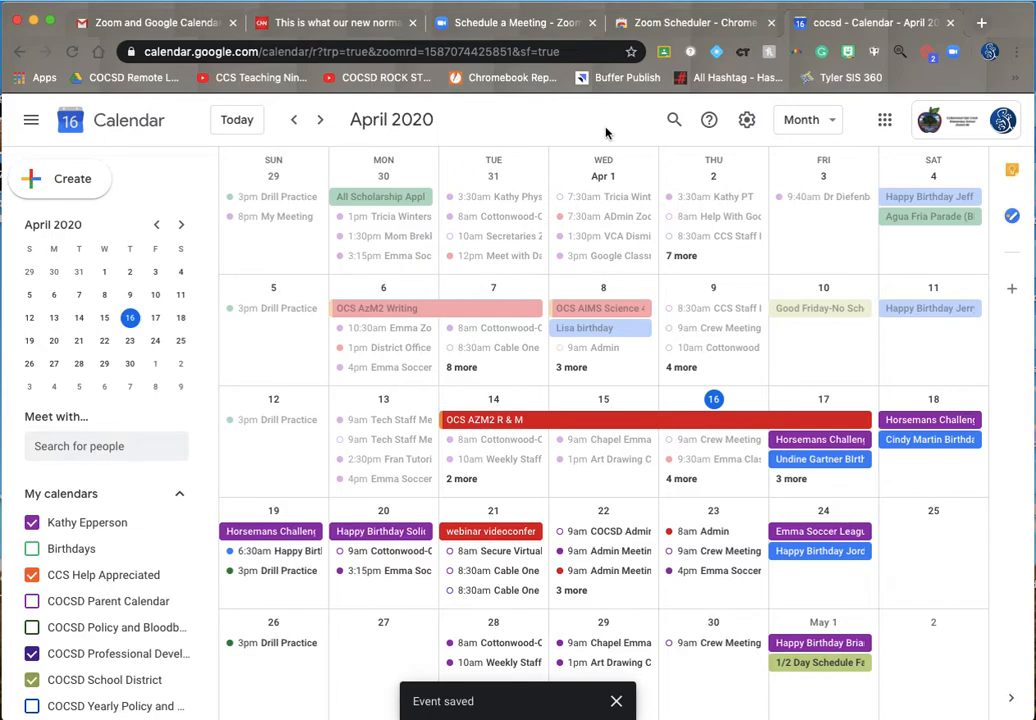
mouse_move(618, 410)
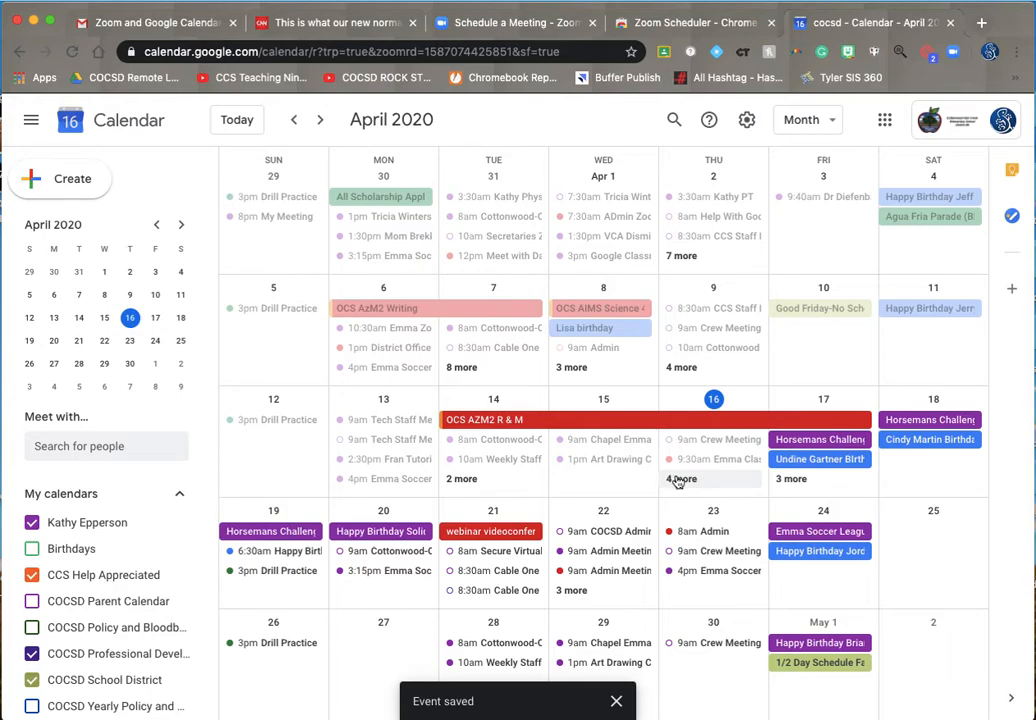
From the month view, reopen the April 16 Emma's Fun Learning event for editing.
click(684, 480)
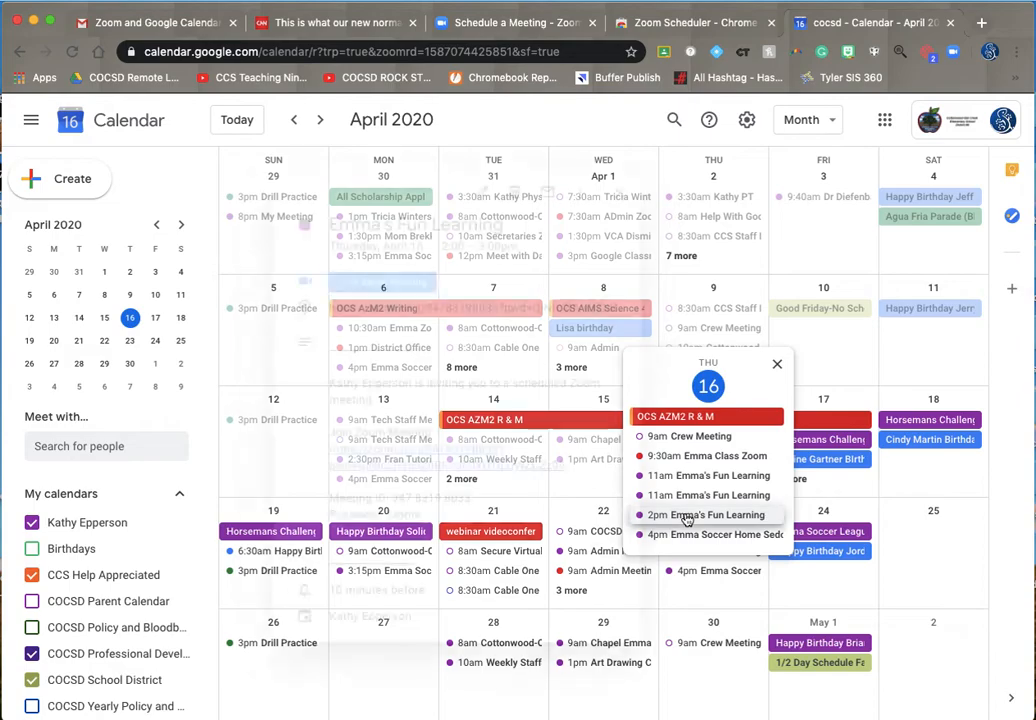
click(706, 514)
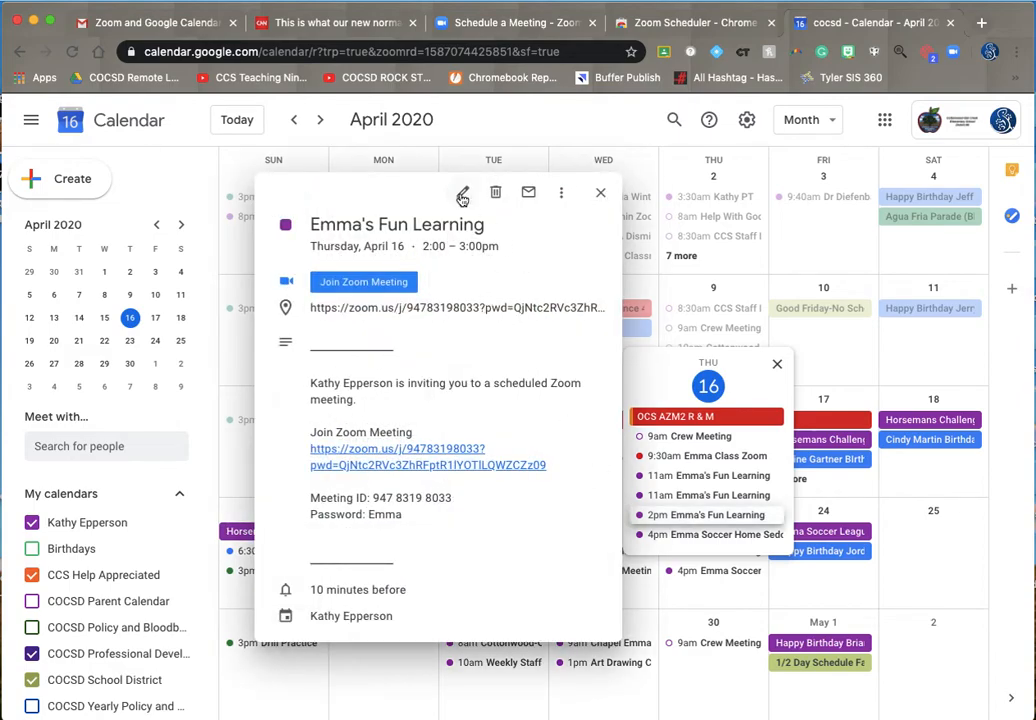
click(464, 196)
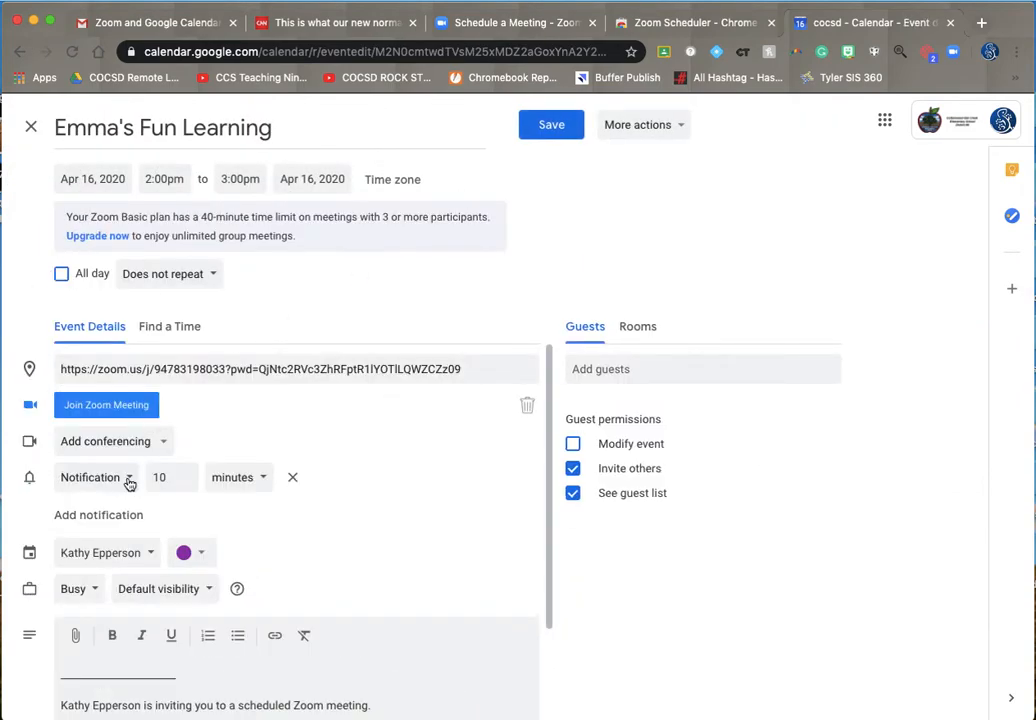
Move the event to April 23 at 11:00am and choose a Custom repeat schedule.
click(92, 180)
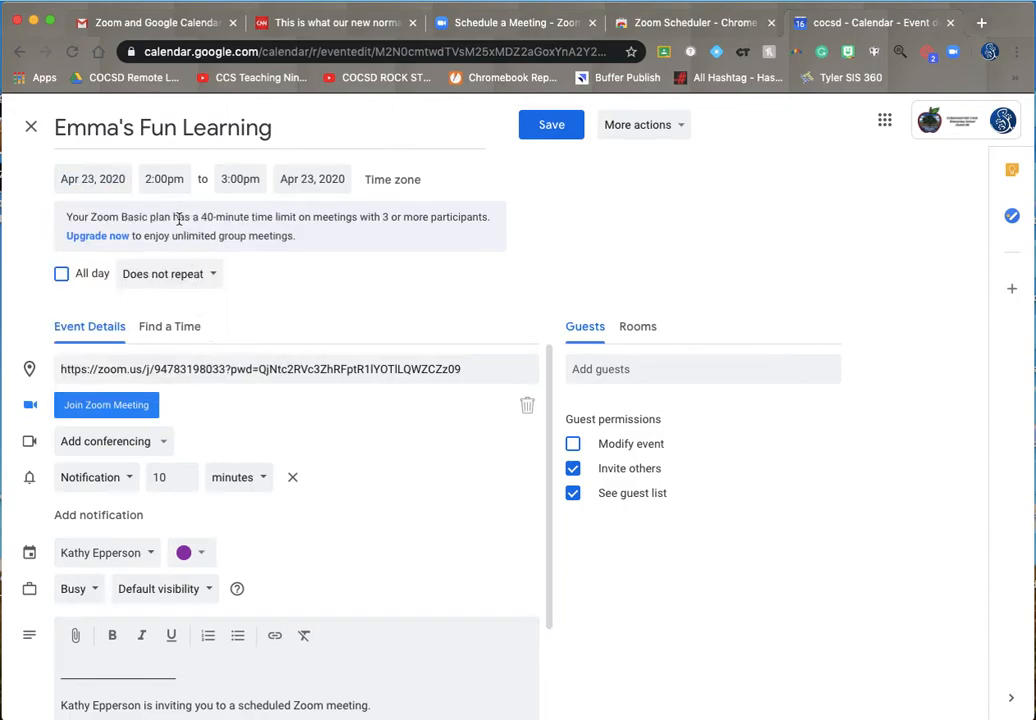
click(164, 180)
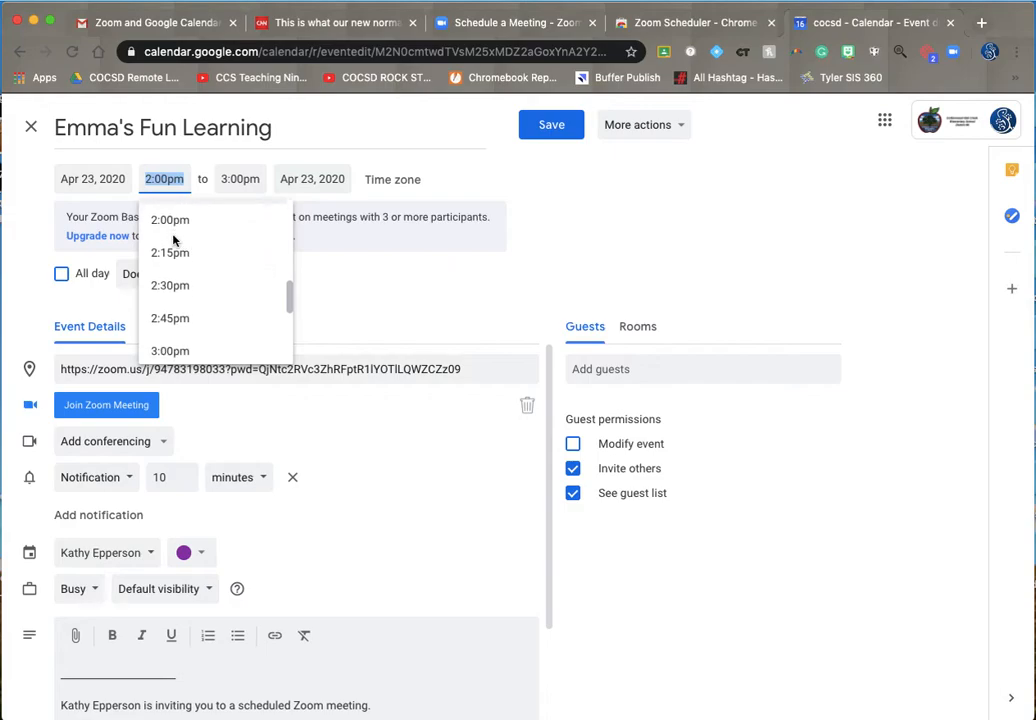
scroll(up, 3)
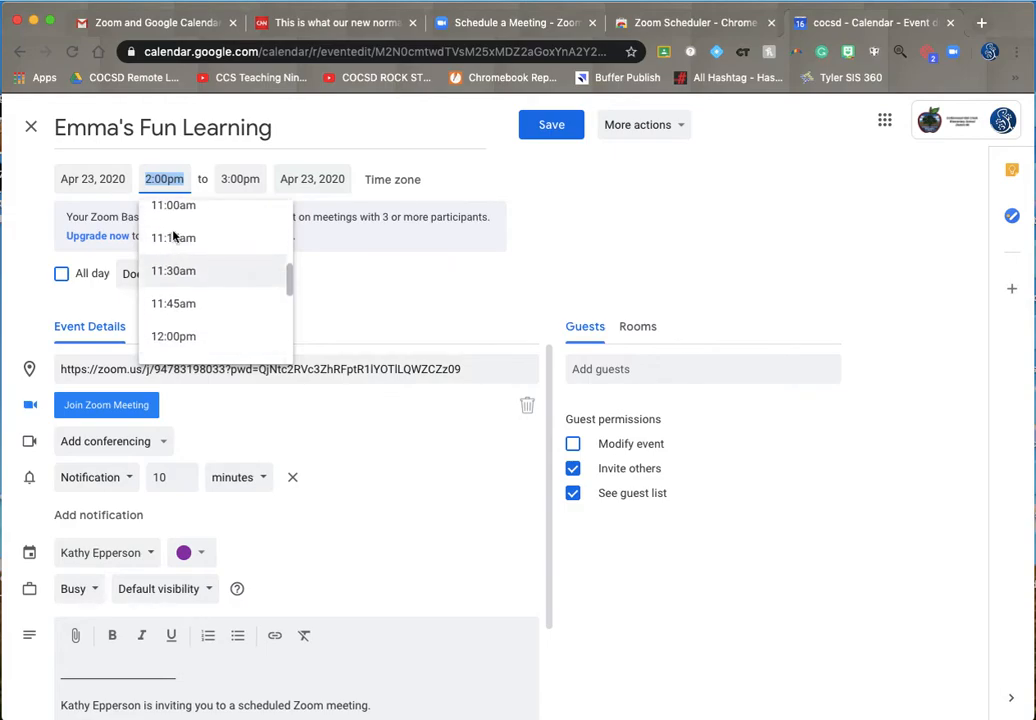
click(172, 204)
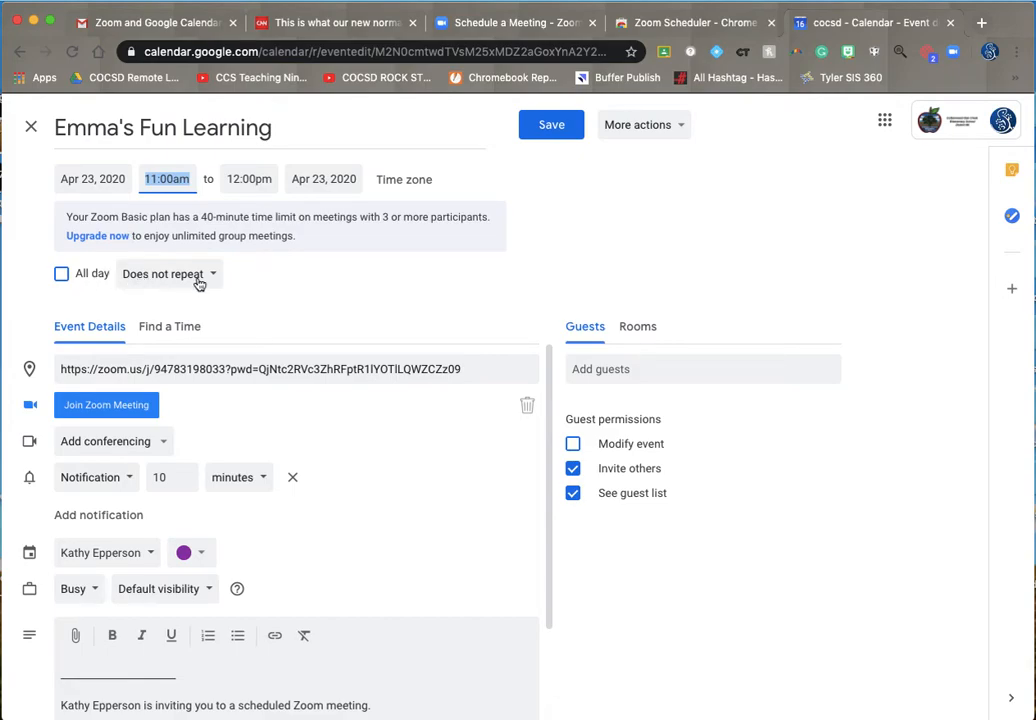
click(168, 272)
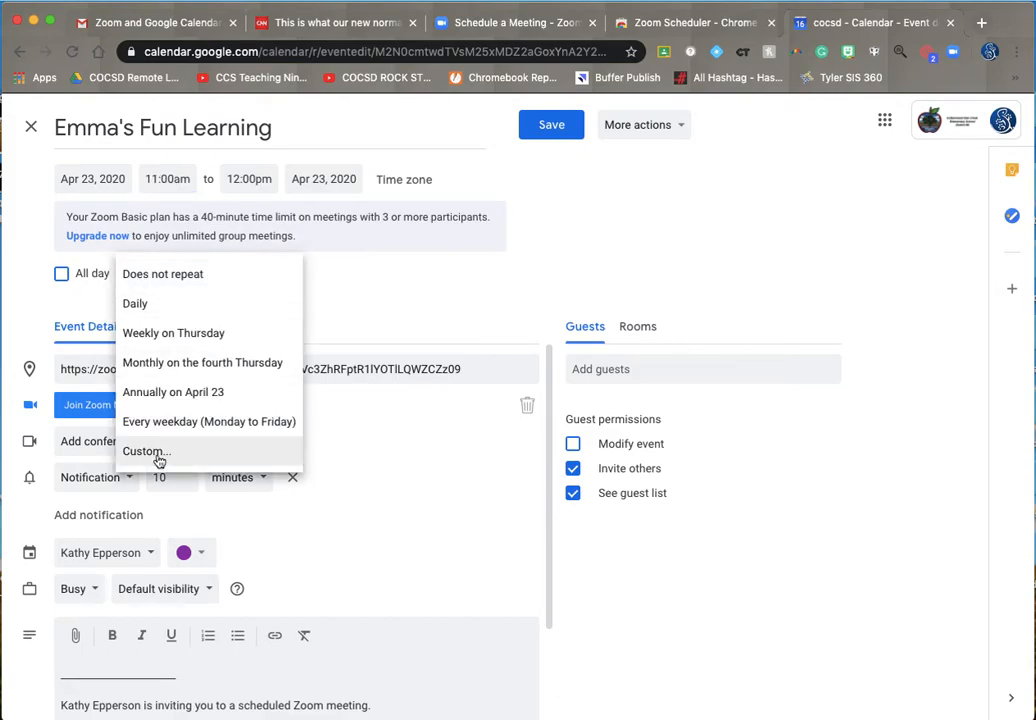
click(146, 452)
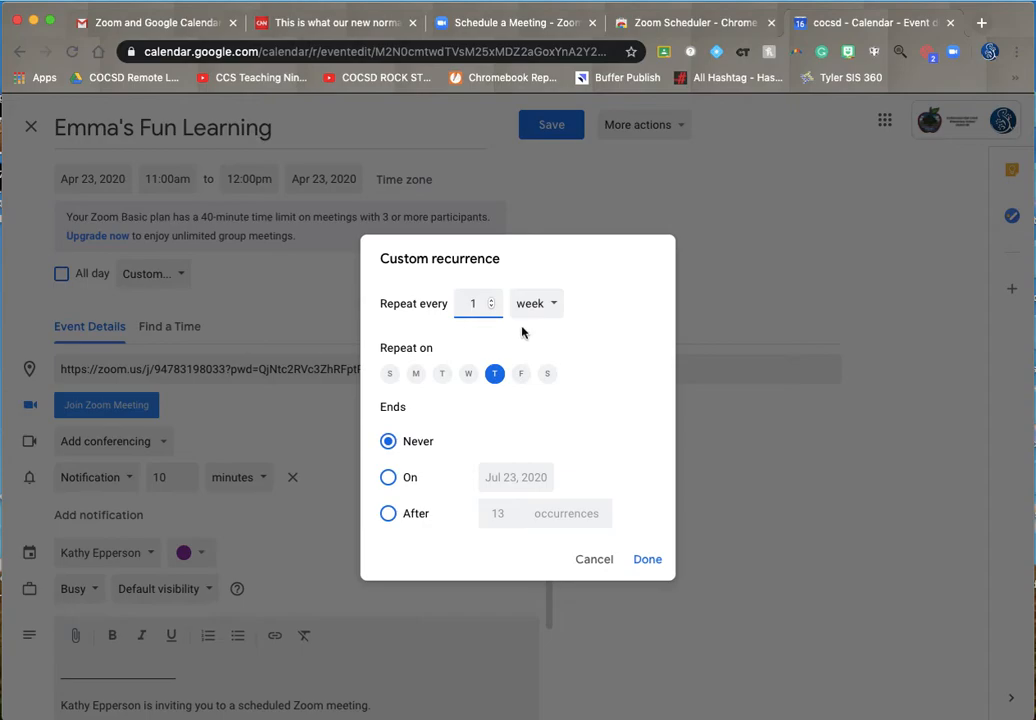
End the weekly recurrence on May 14, 2020.
click(388, 476)
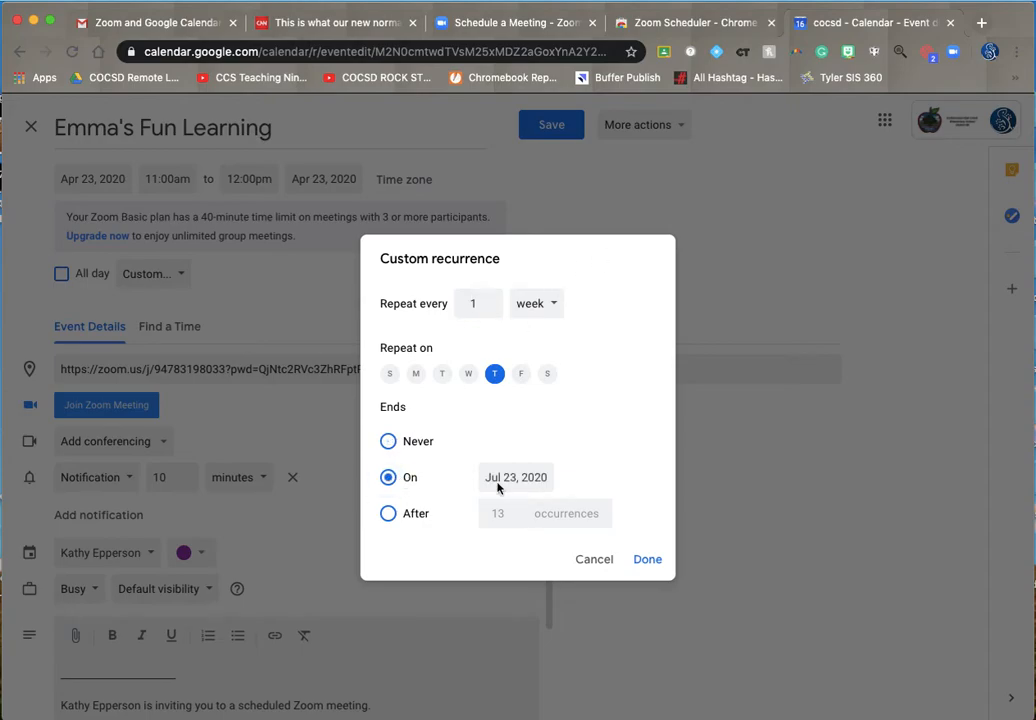
click(516, 476)
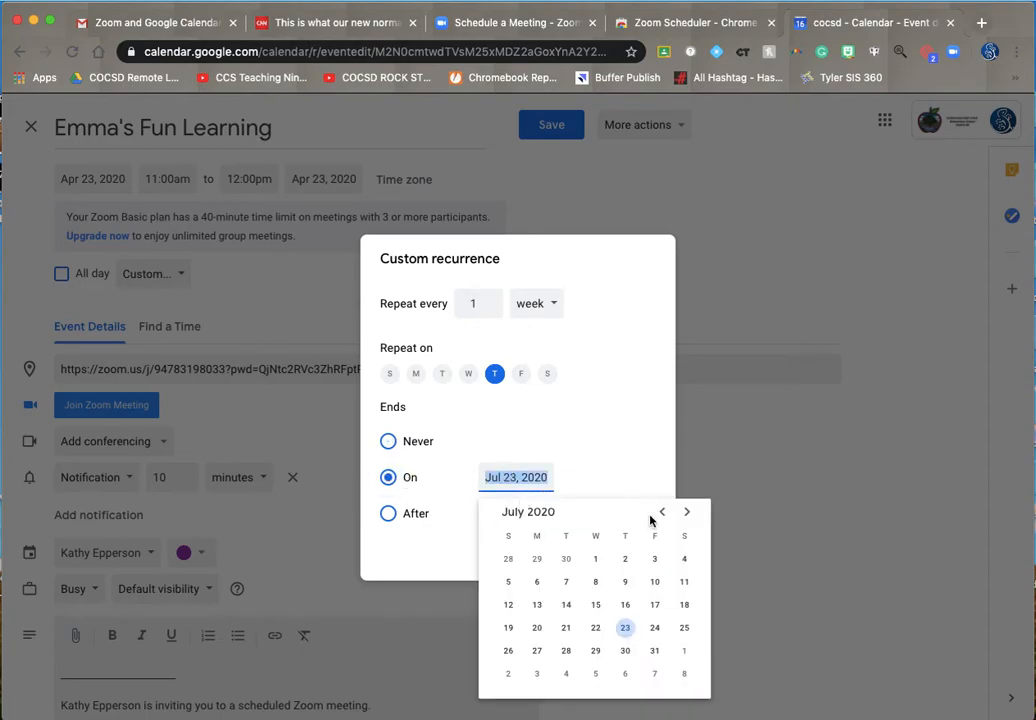
click(660, 512)
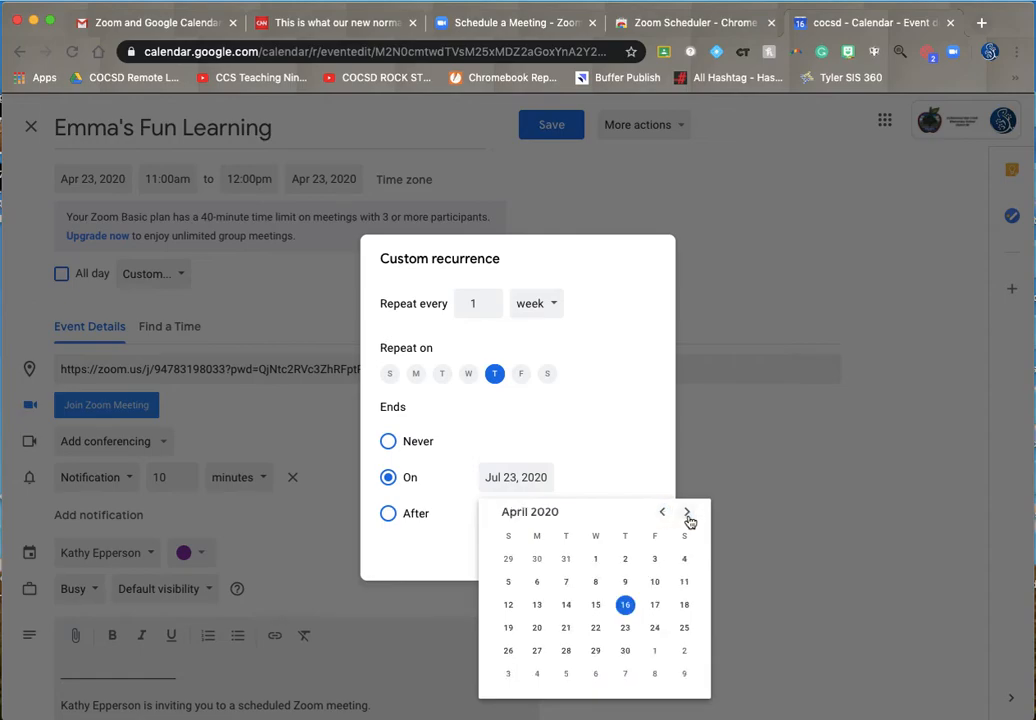
click(688, 512)
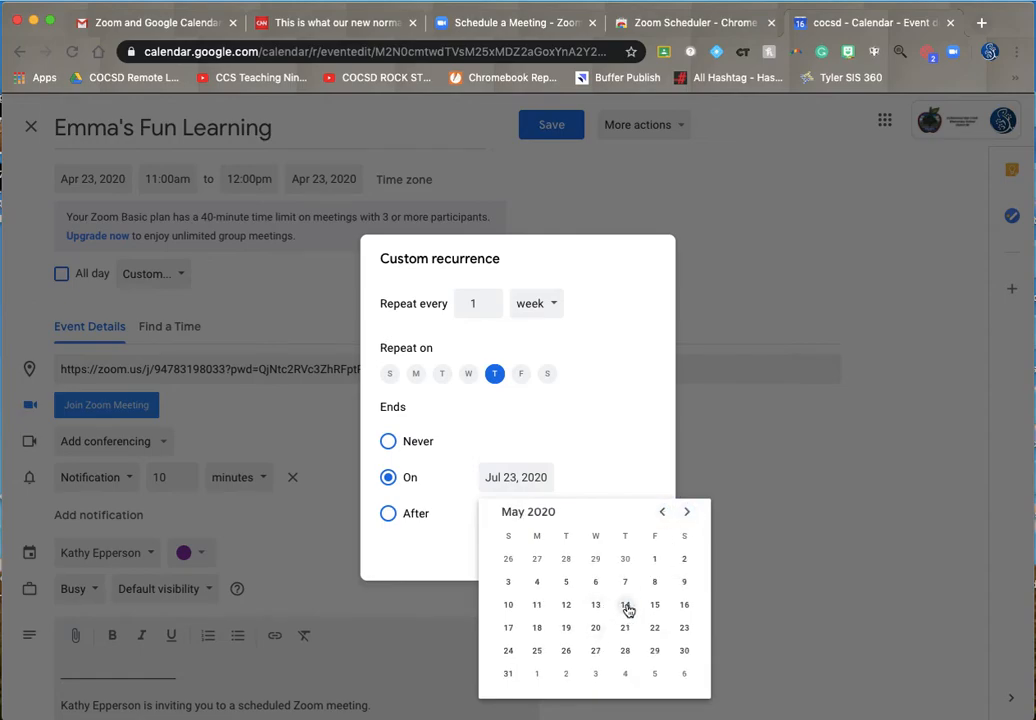
click(596, 604)
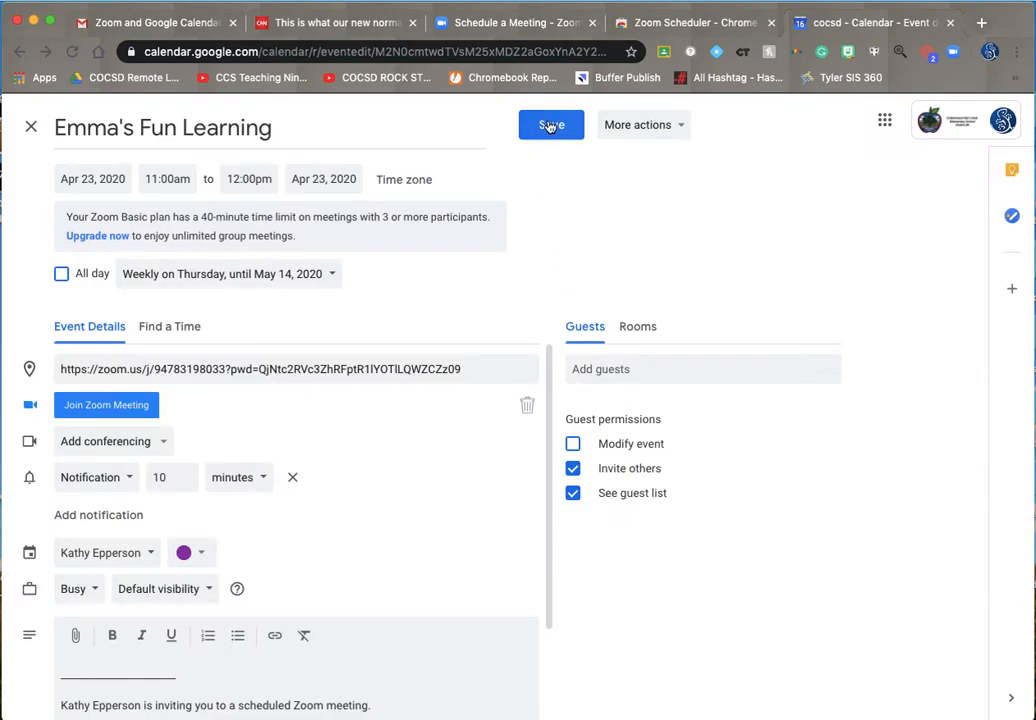
Save the recurring event and reopen its details from the month view.
click(552, 124)
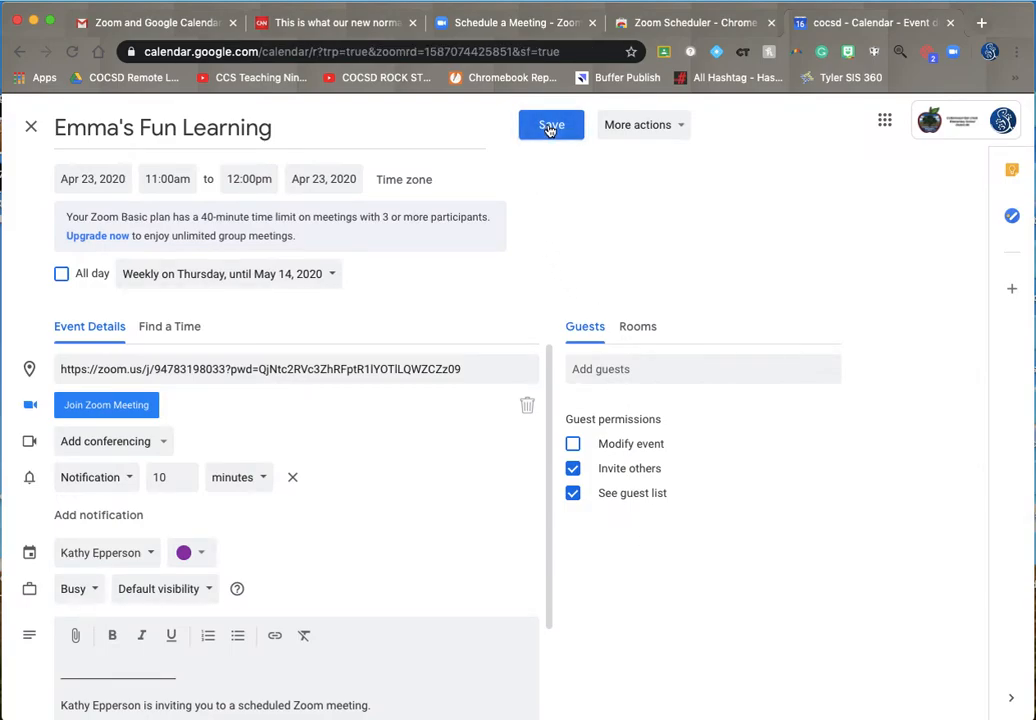
click(552, 124)
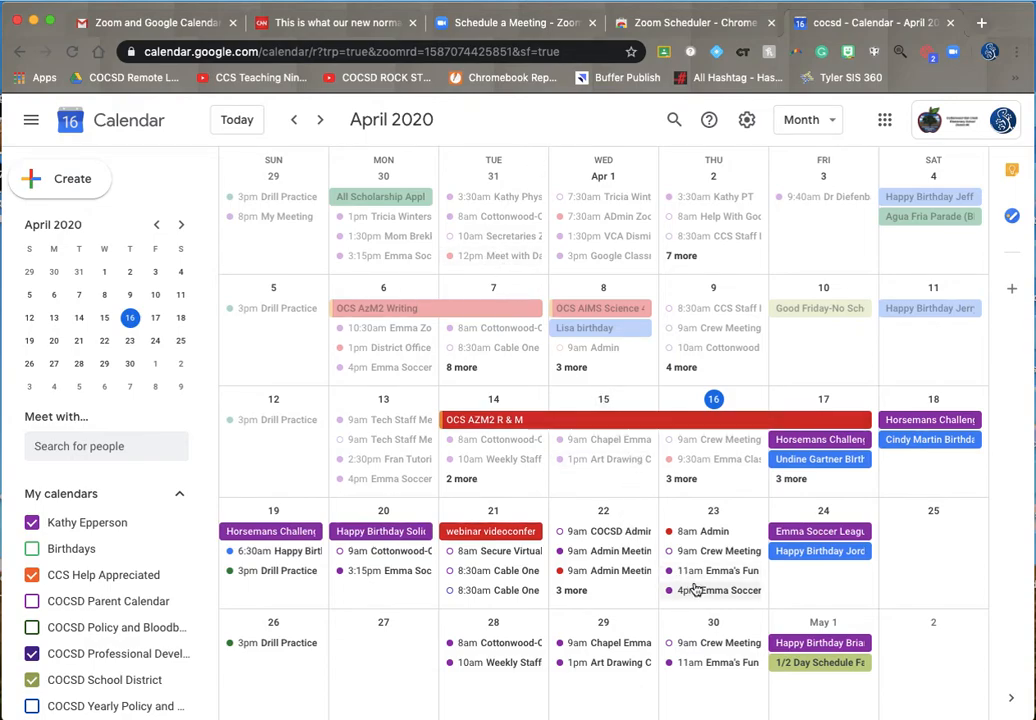
click(712, 570)
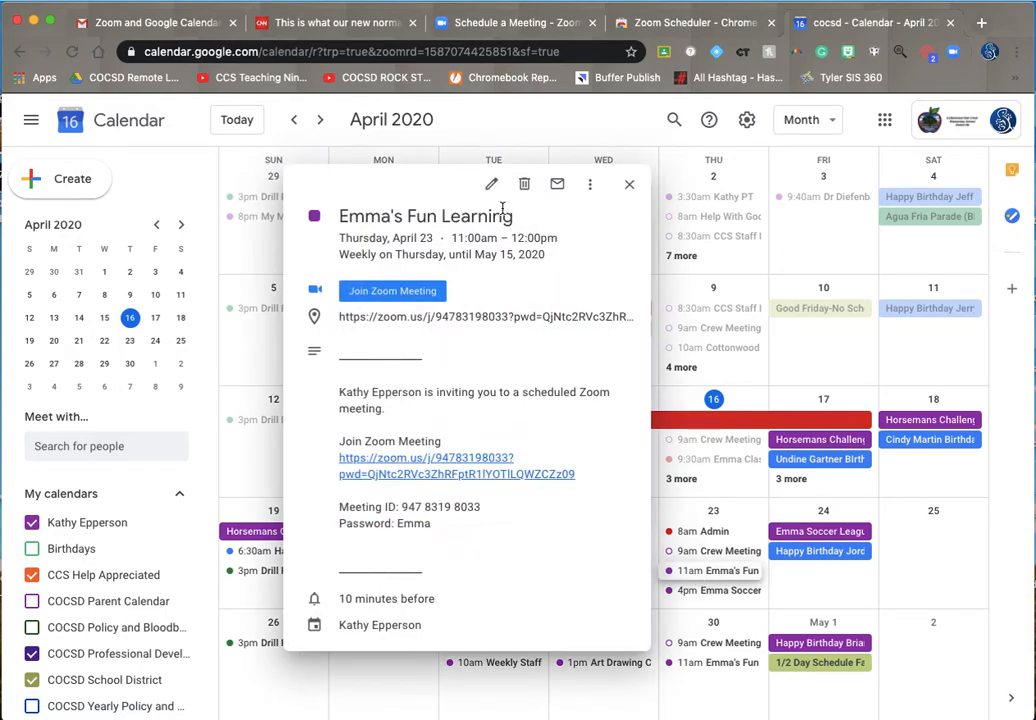
Edit the event and add three guests from contact suggestions (emm, olivi, den).
click(492, 184)
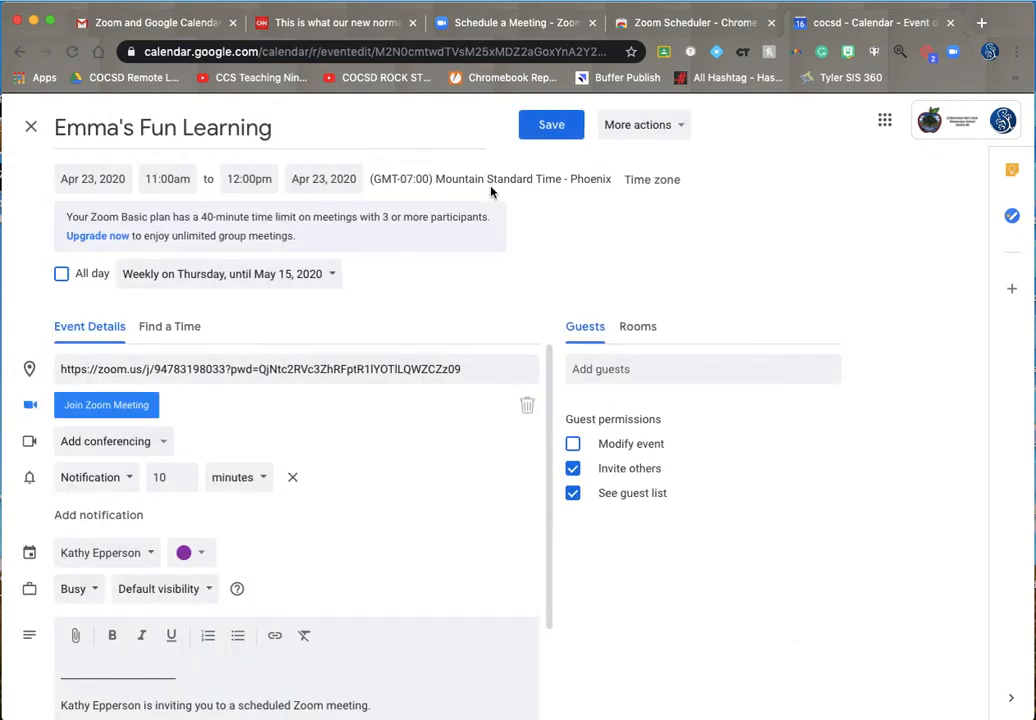
click(700, 368)
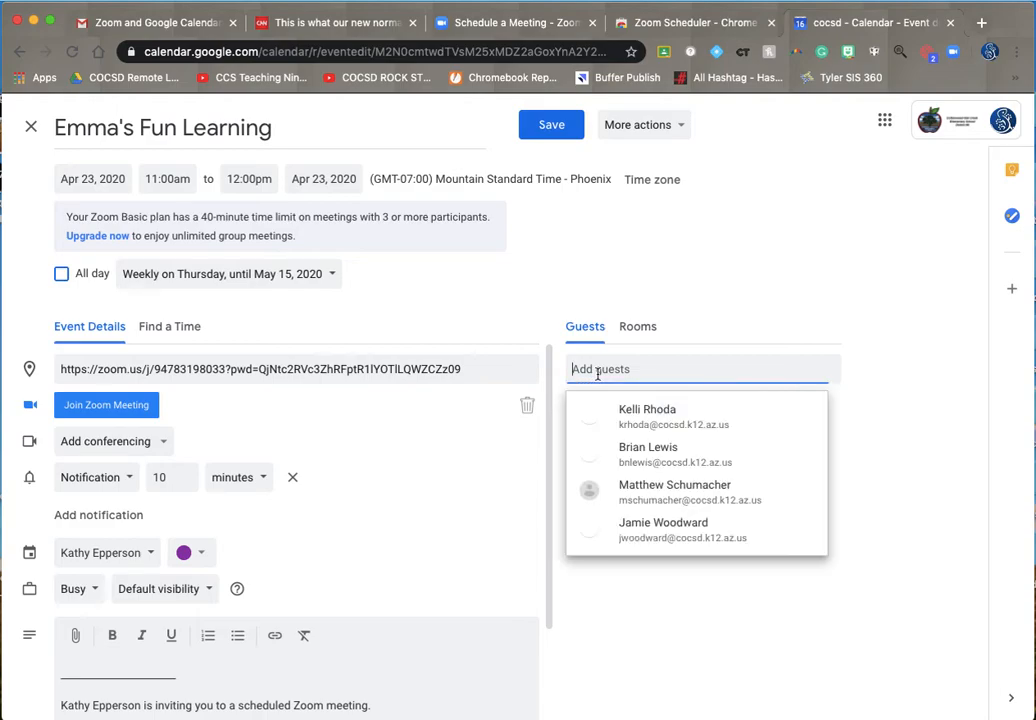
text(emm)
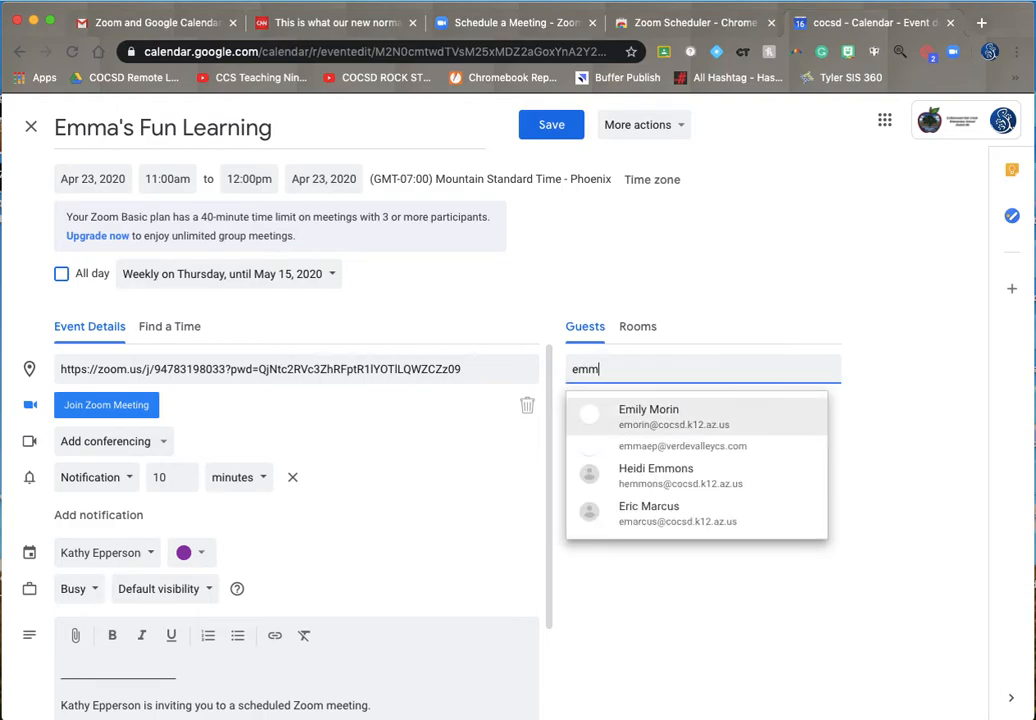
click(684, 446)
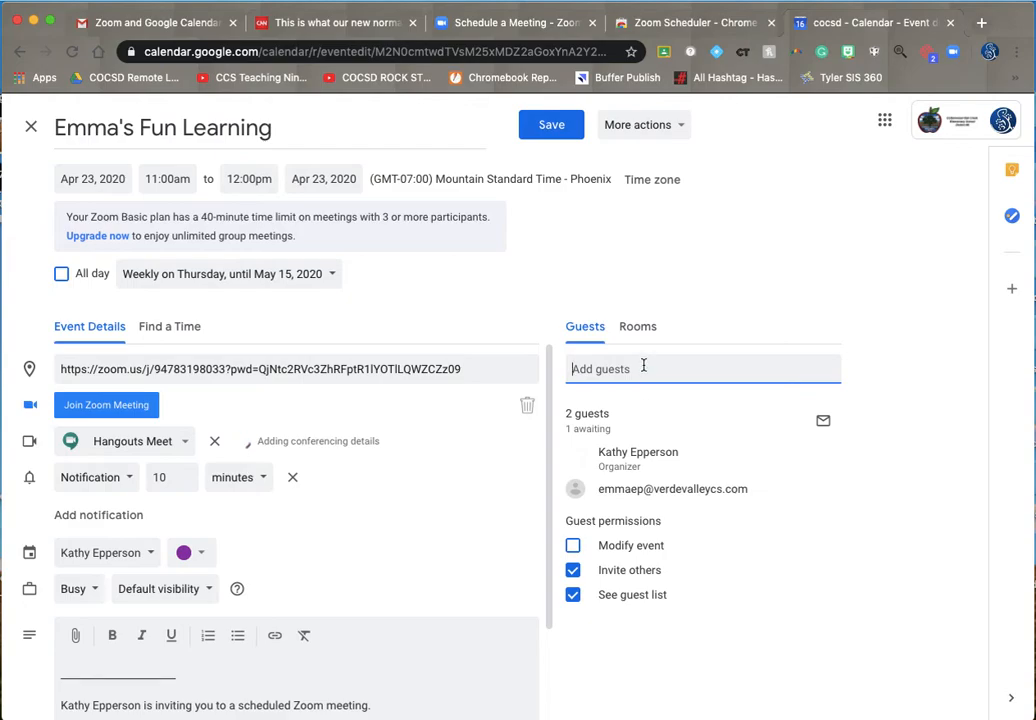
text(olivi)
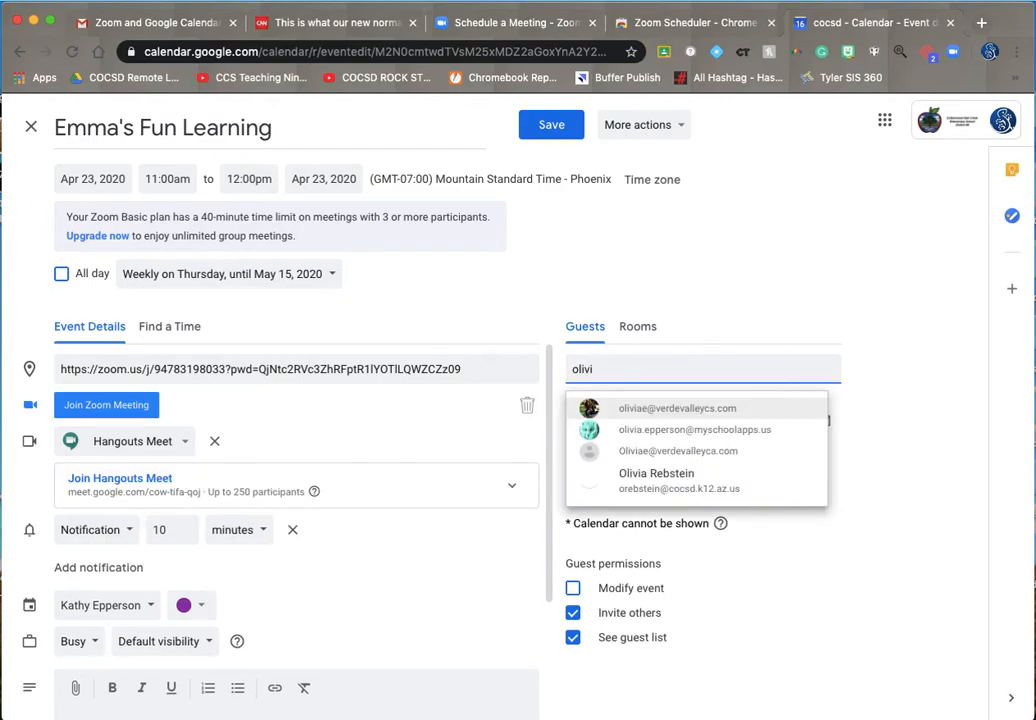
click(676, 408)
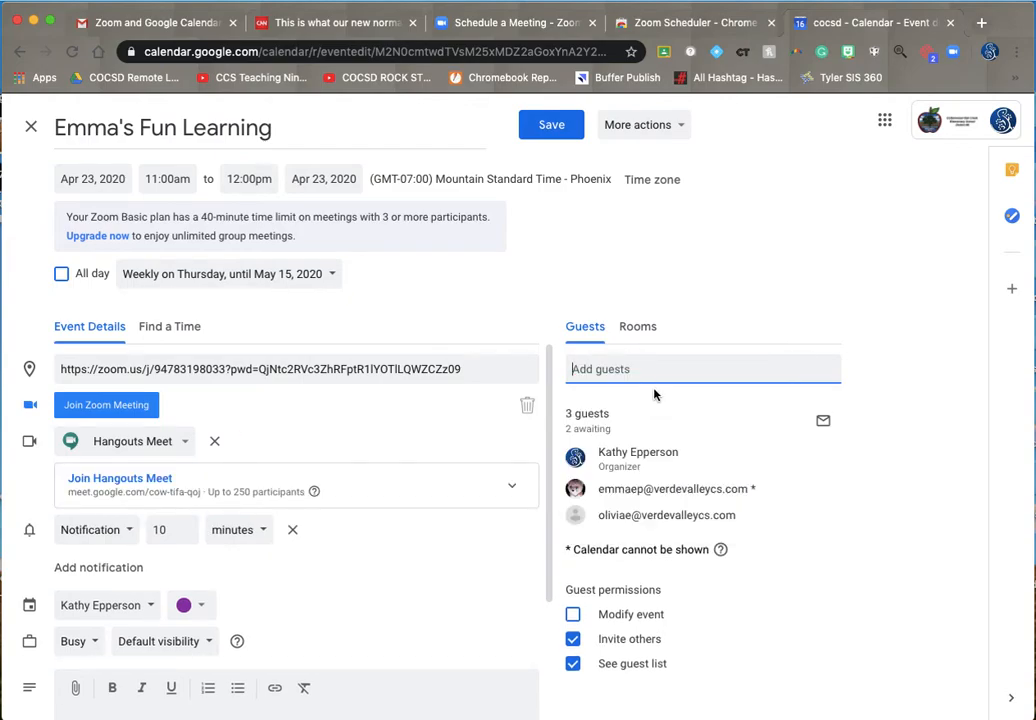
text(den)
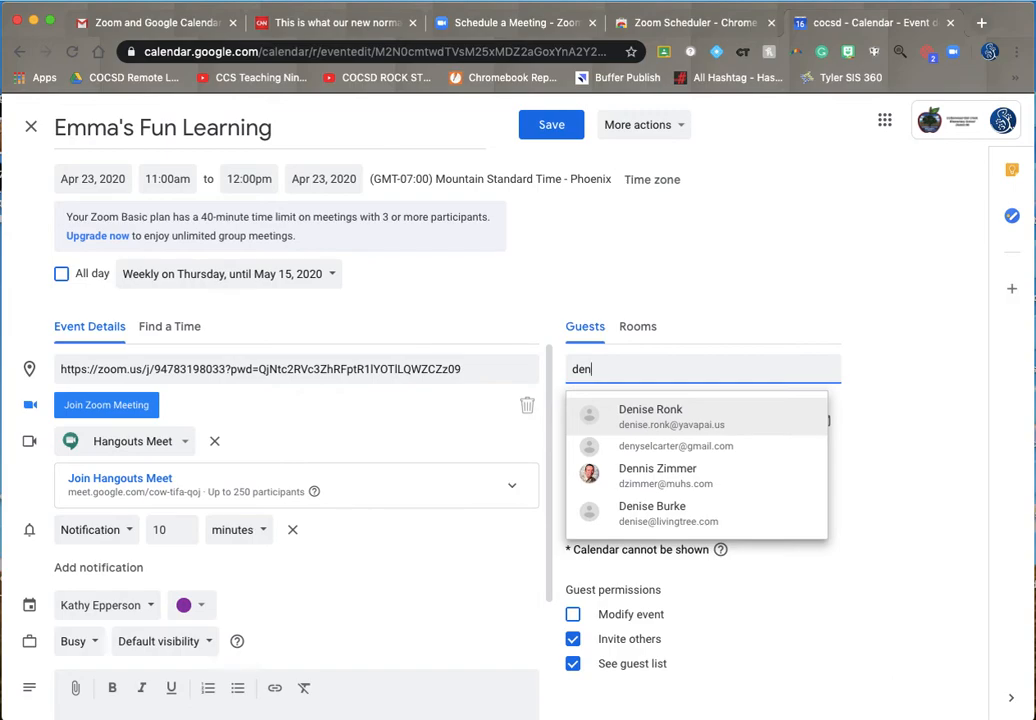
mouse_move(696, 446)
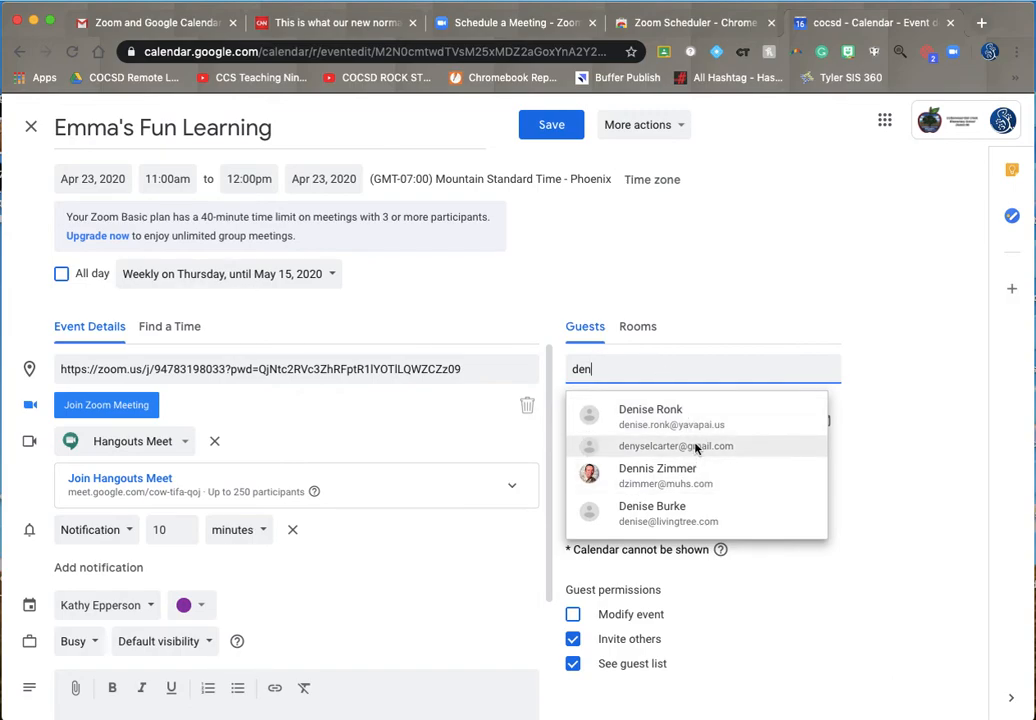
click(676, 446)
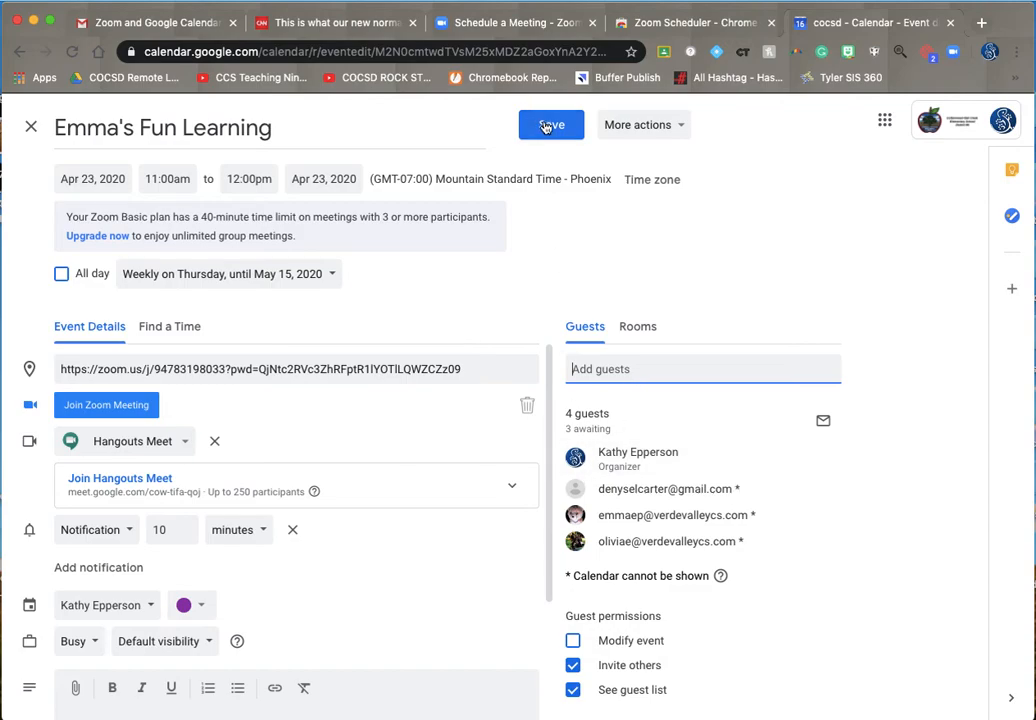
Save the guests to all events in the series and send invitations, including external guests.
click(552, 124)
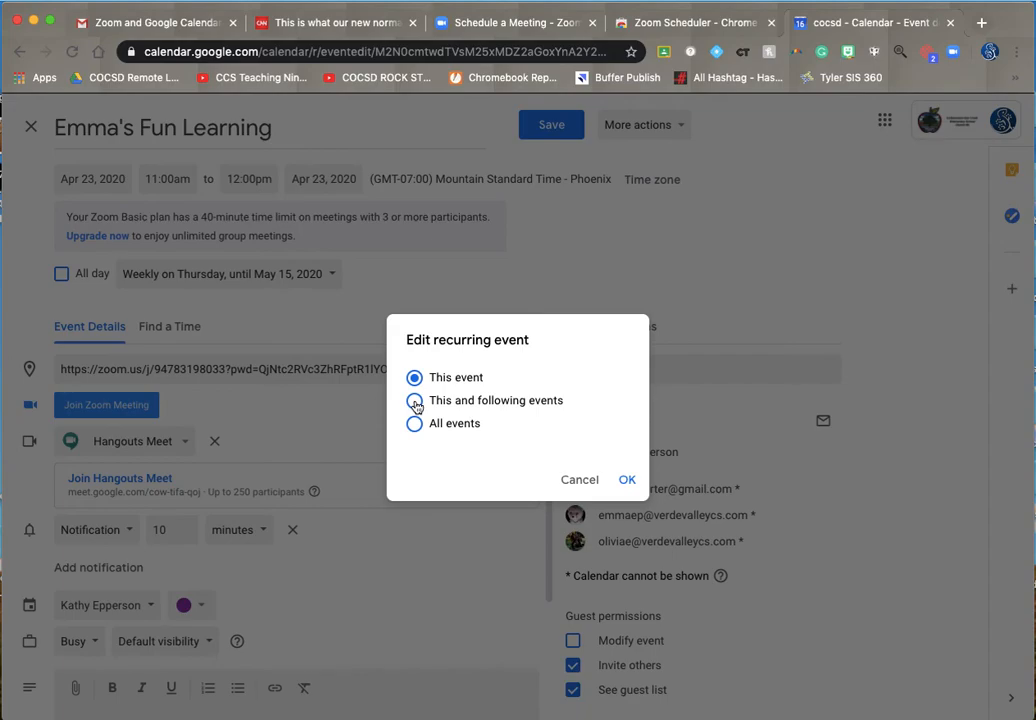
click(414, 424)
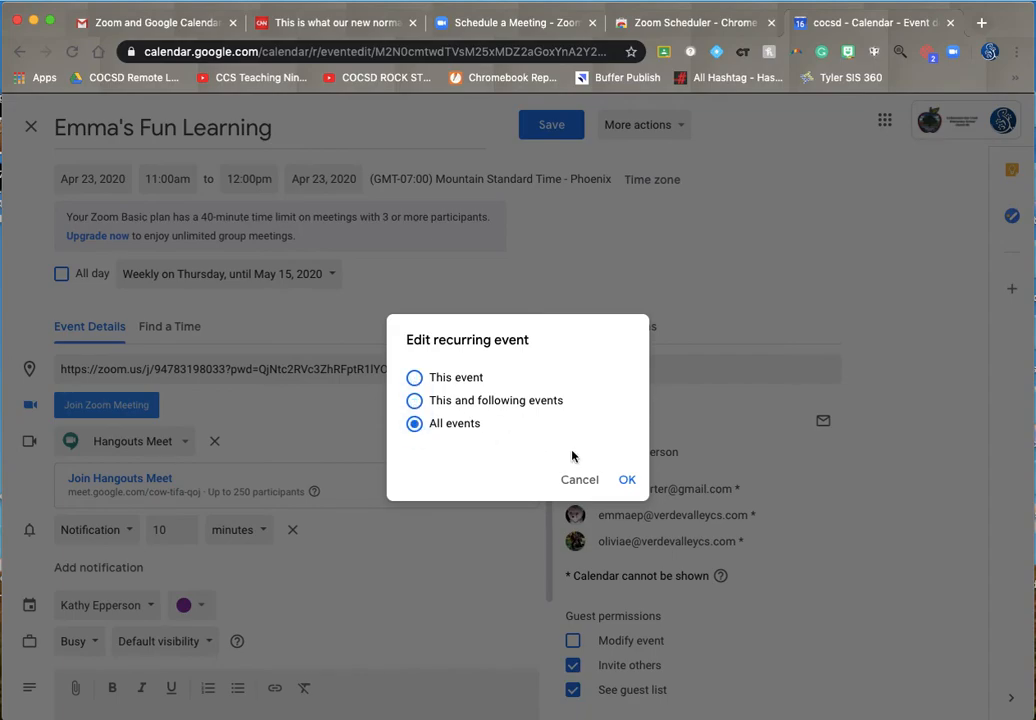
click(628, 480)
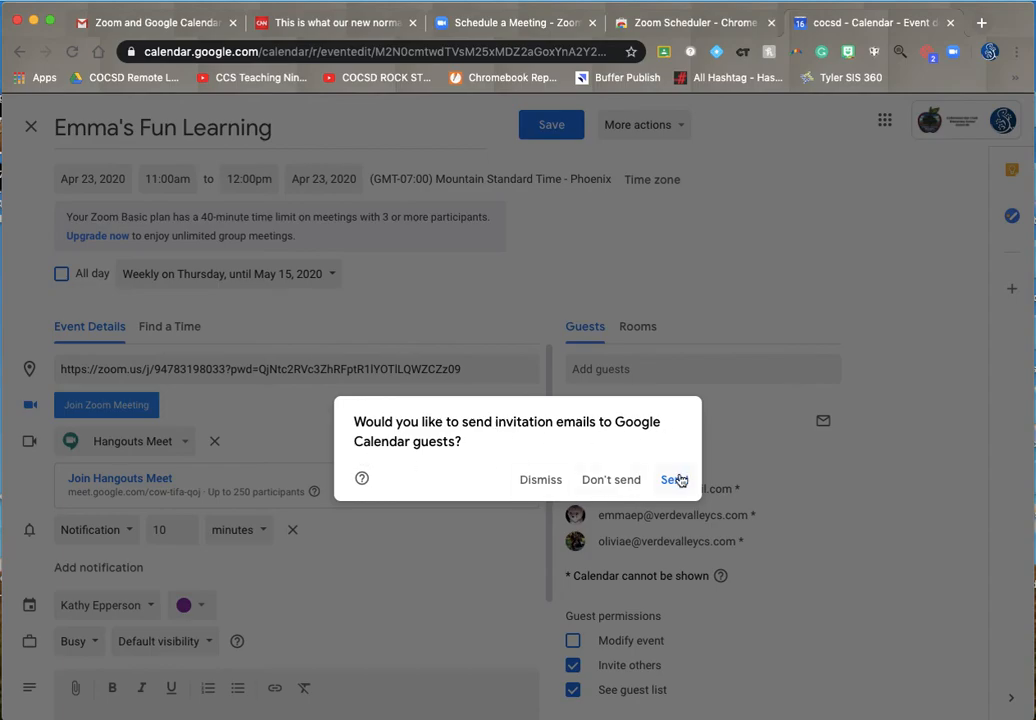
click(672, 480)
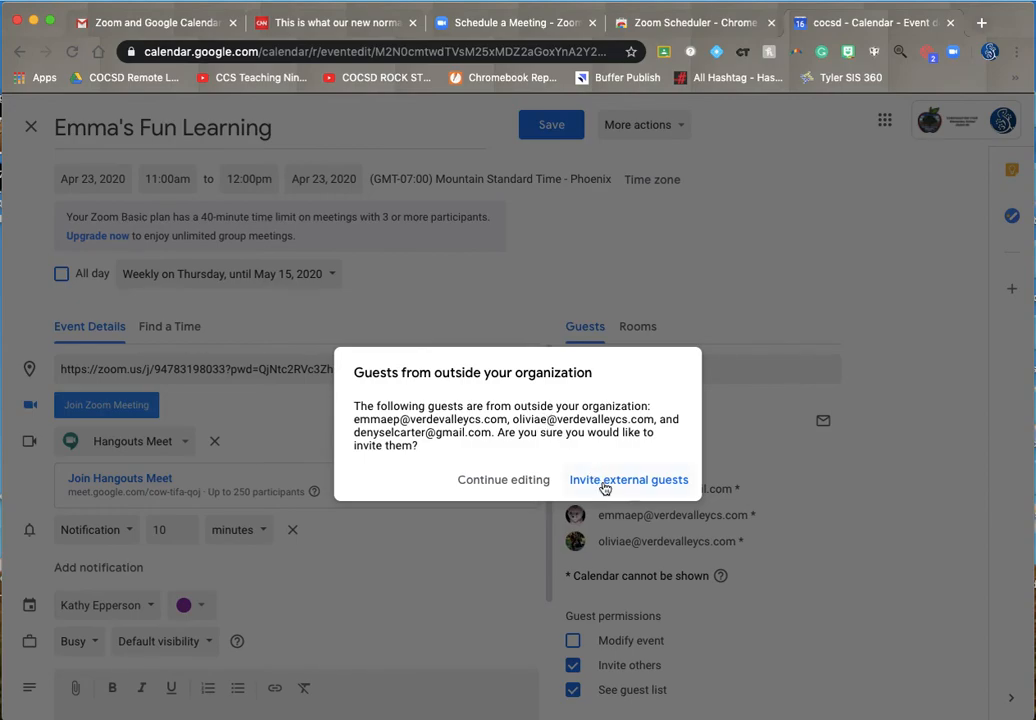
click(628, 480)
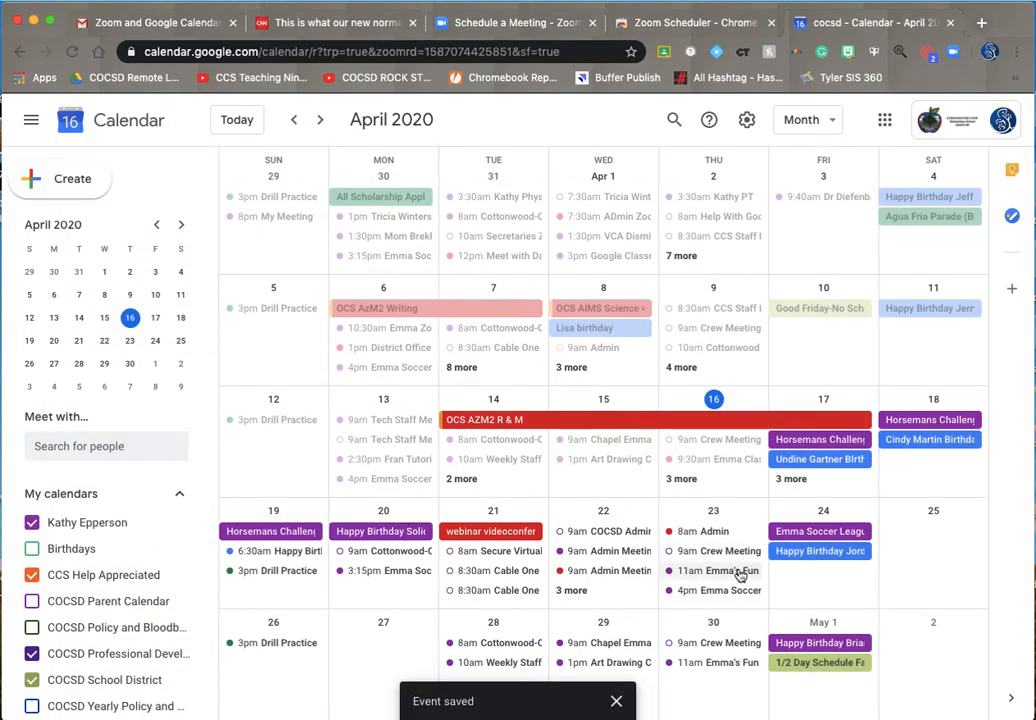
click(716, 570)
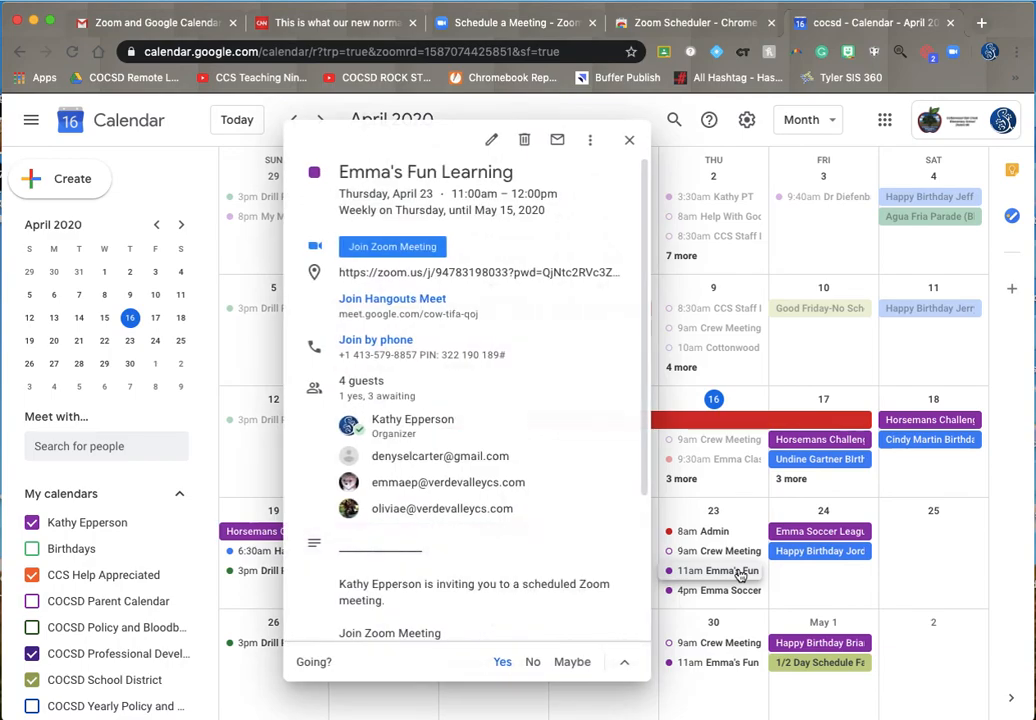
scroll(down, 3)
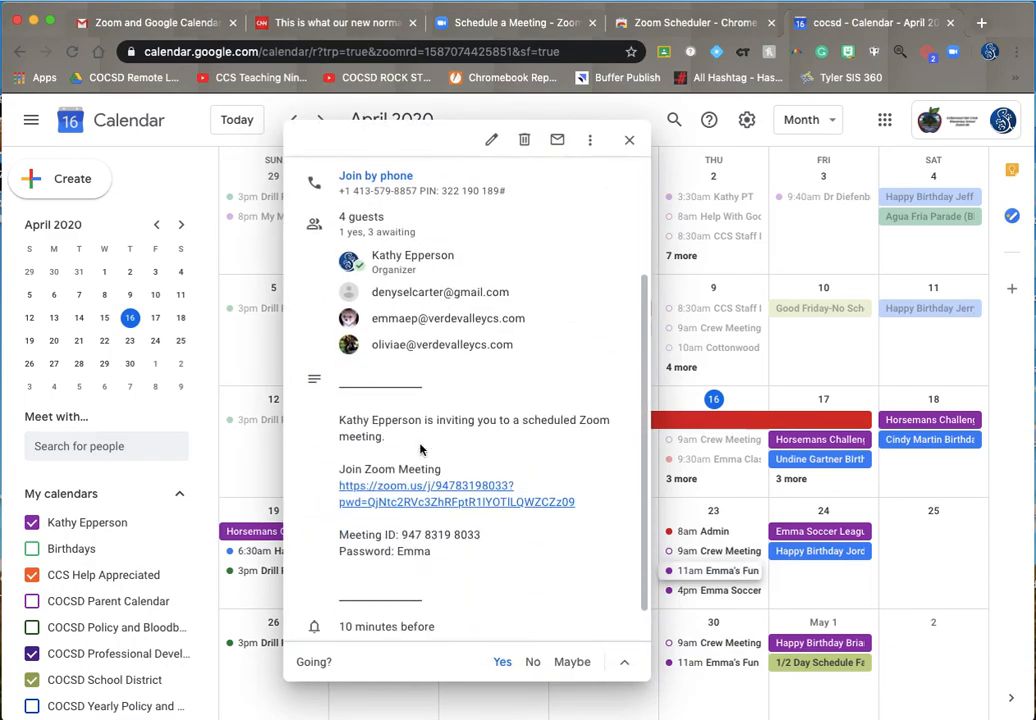
scroll(down, 3)
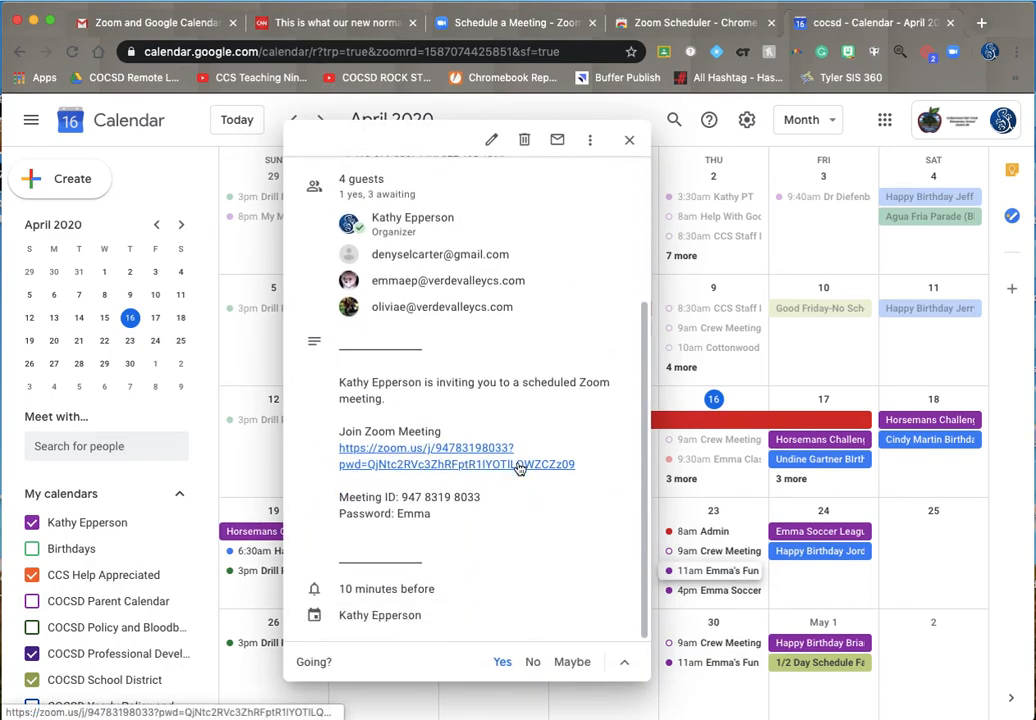
mouse_move(524, 492)
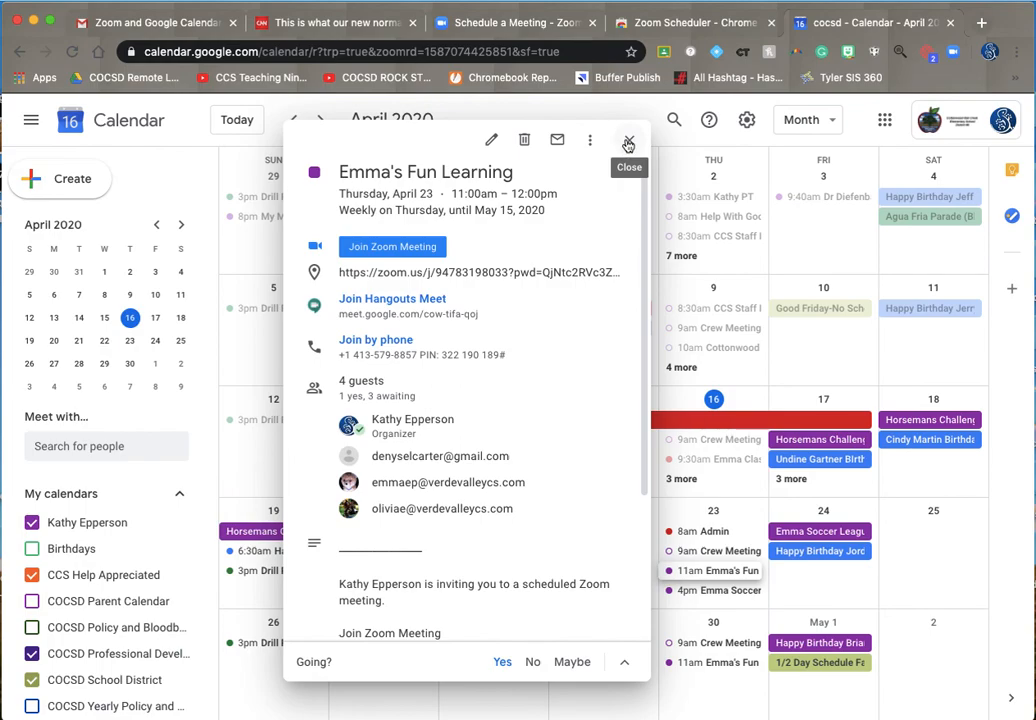
click(628, 140)
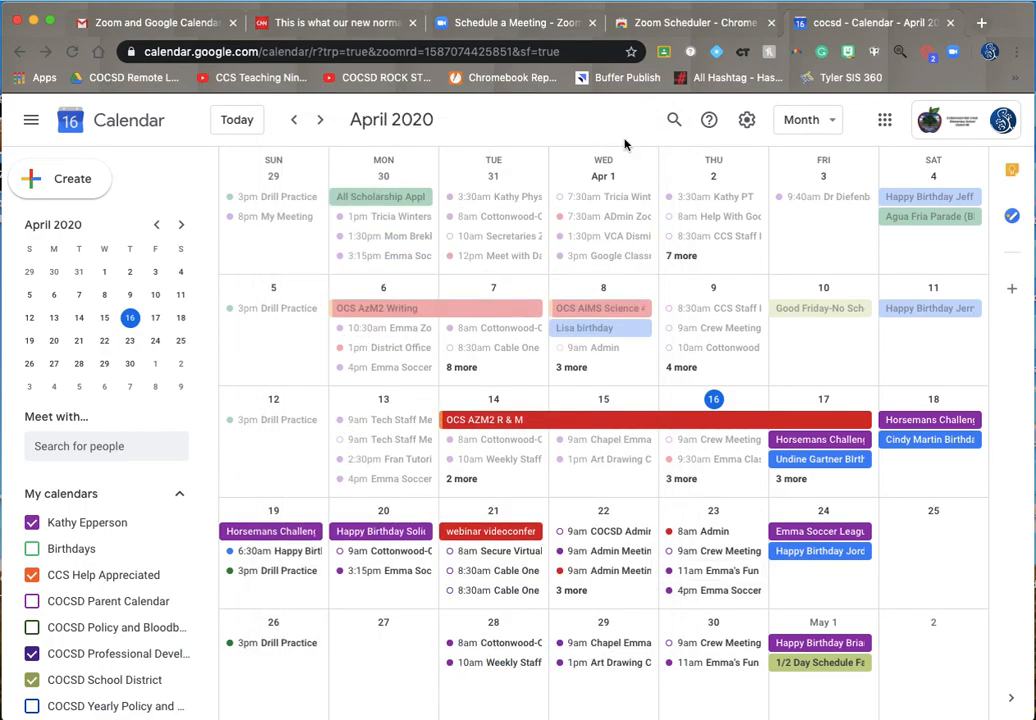